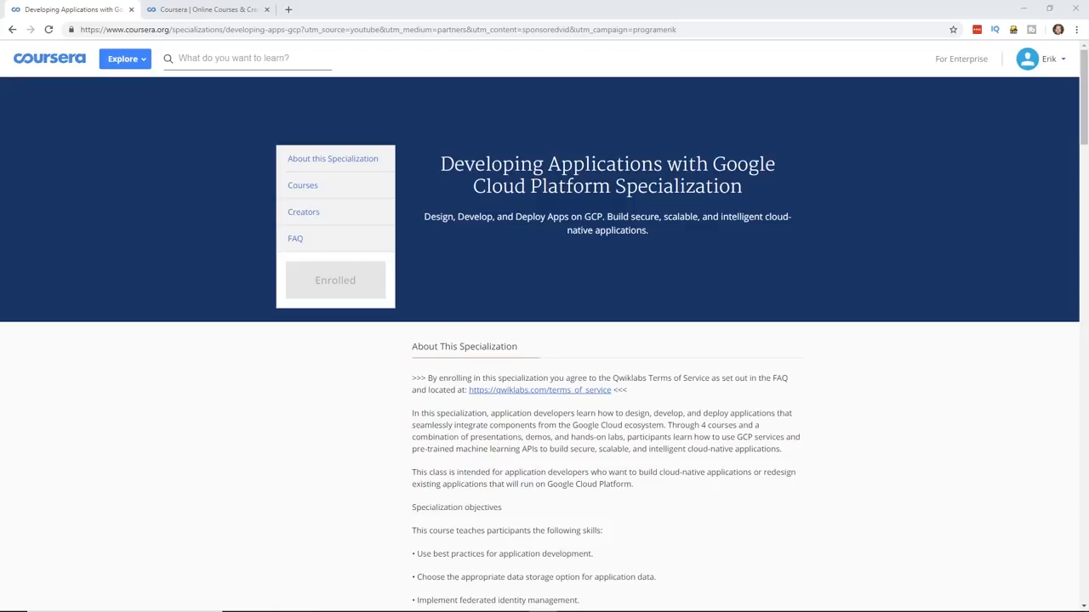
From My Courses, start the Welcome to GCP Fundamentals lecture and browse its lesson list
click(335, 280)
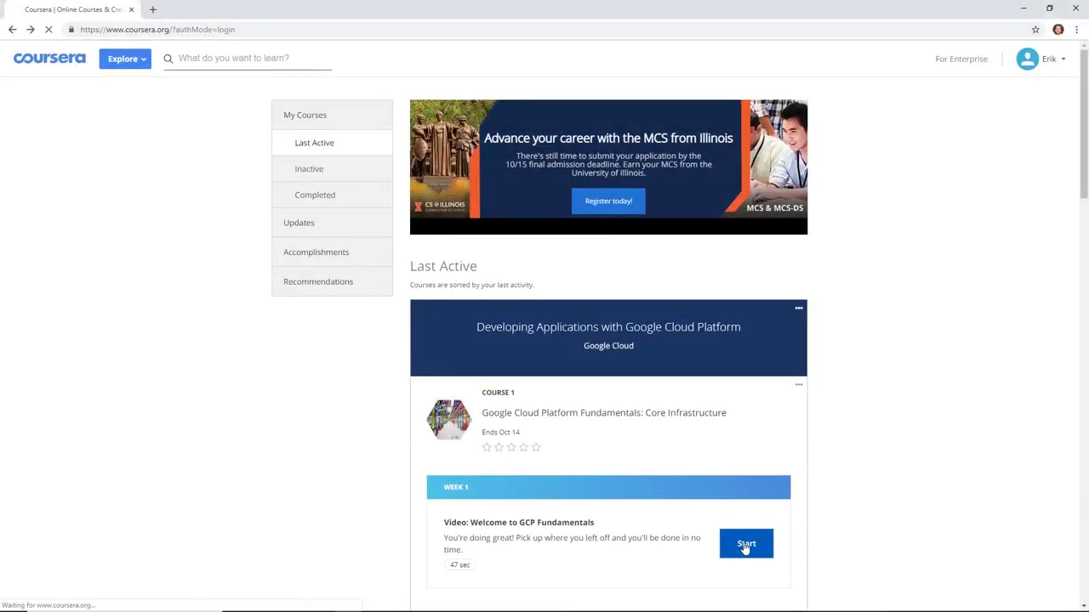
click(746, 544)
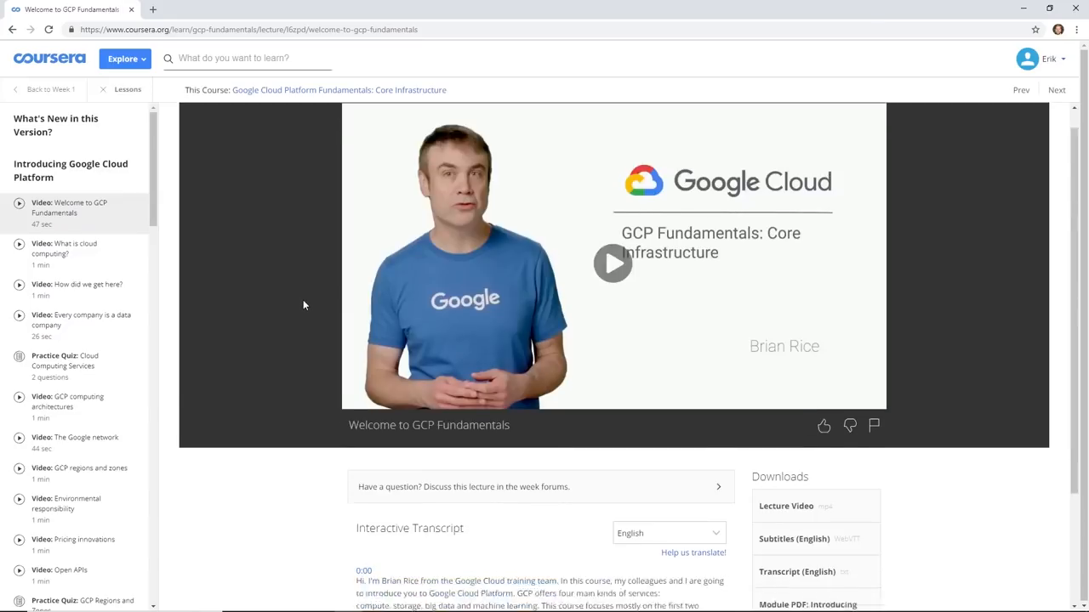
scroll(down, 3)
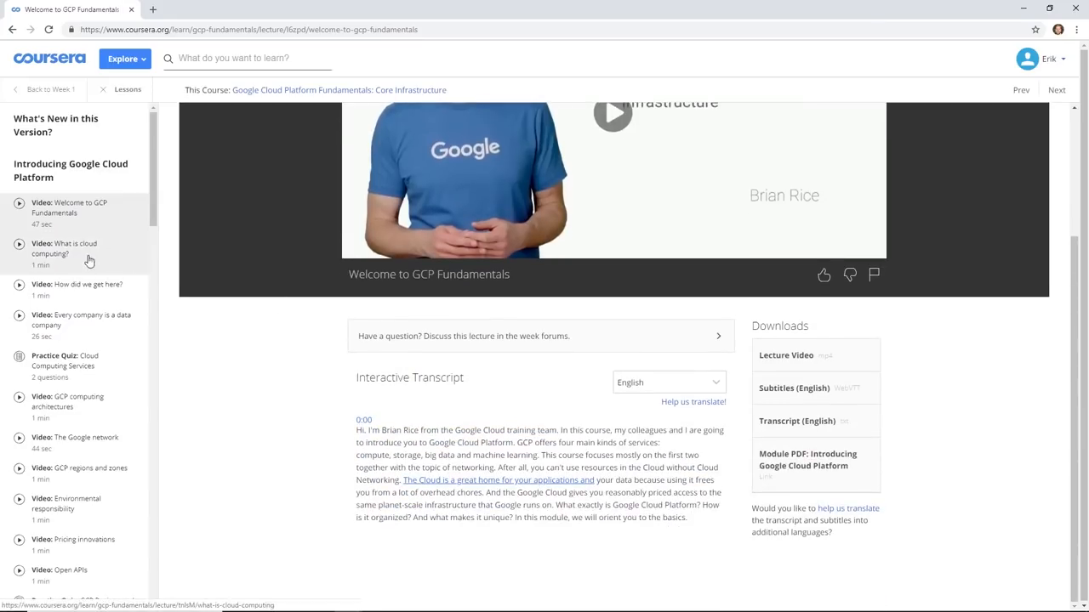
scroll(down, 3)
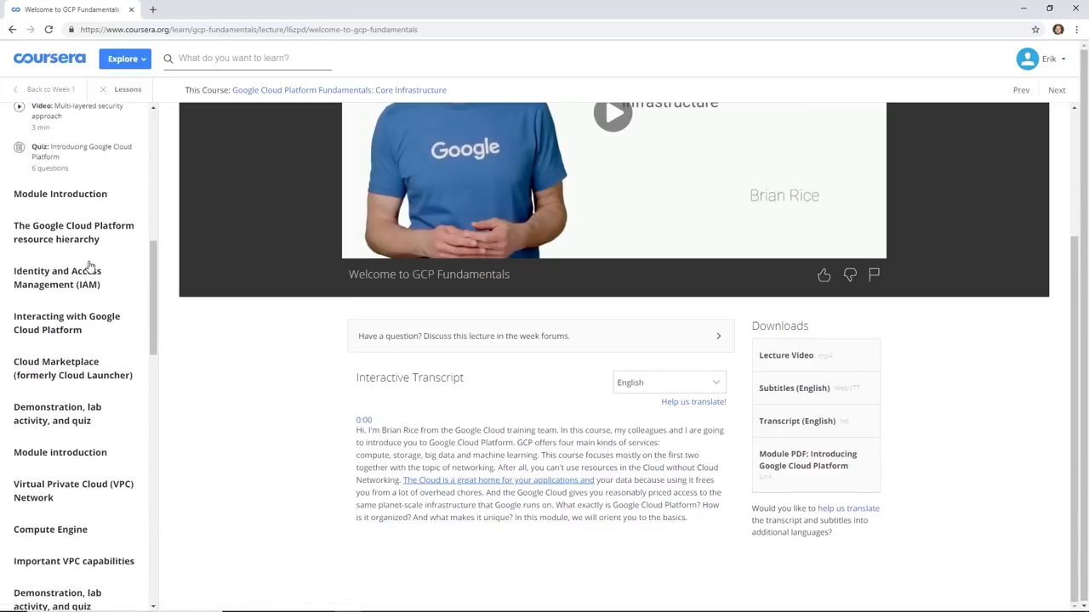
scroll(down, 3)
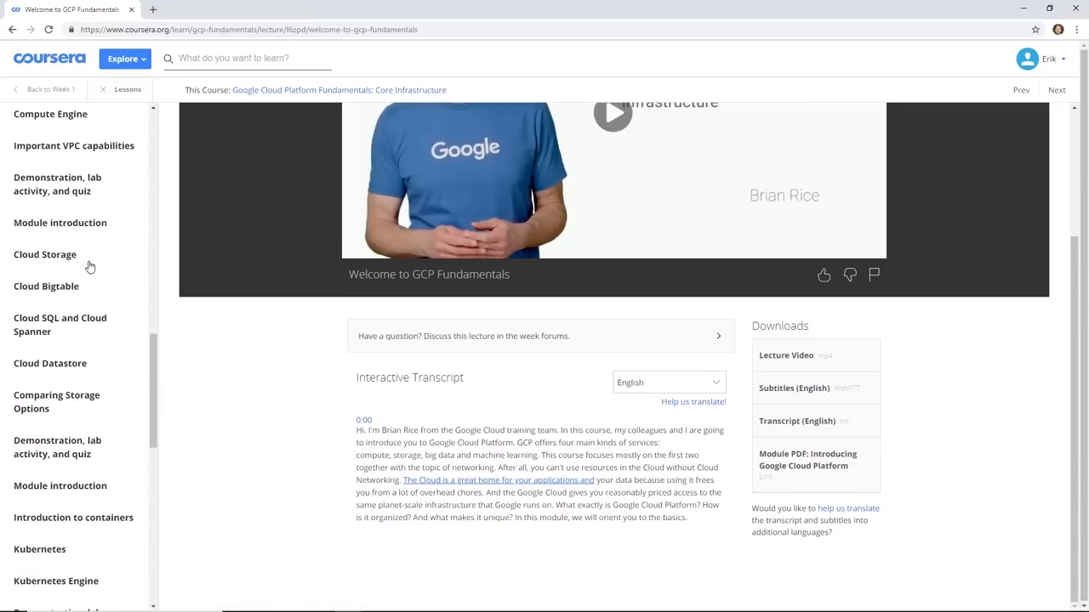
scroll(down, 3)
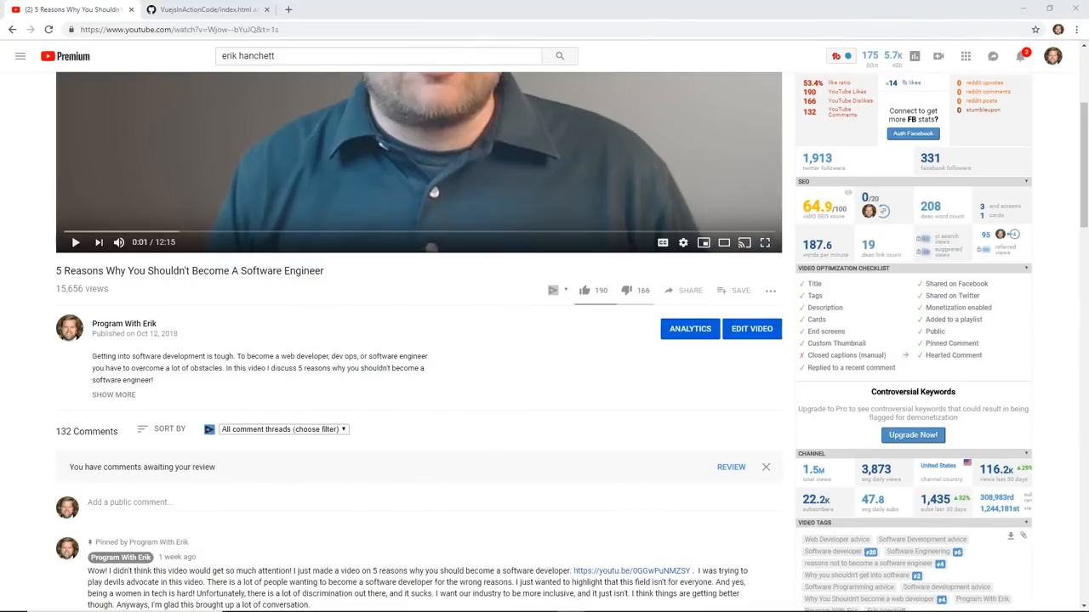
mouse_move(782, 497)
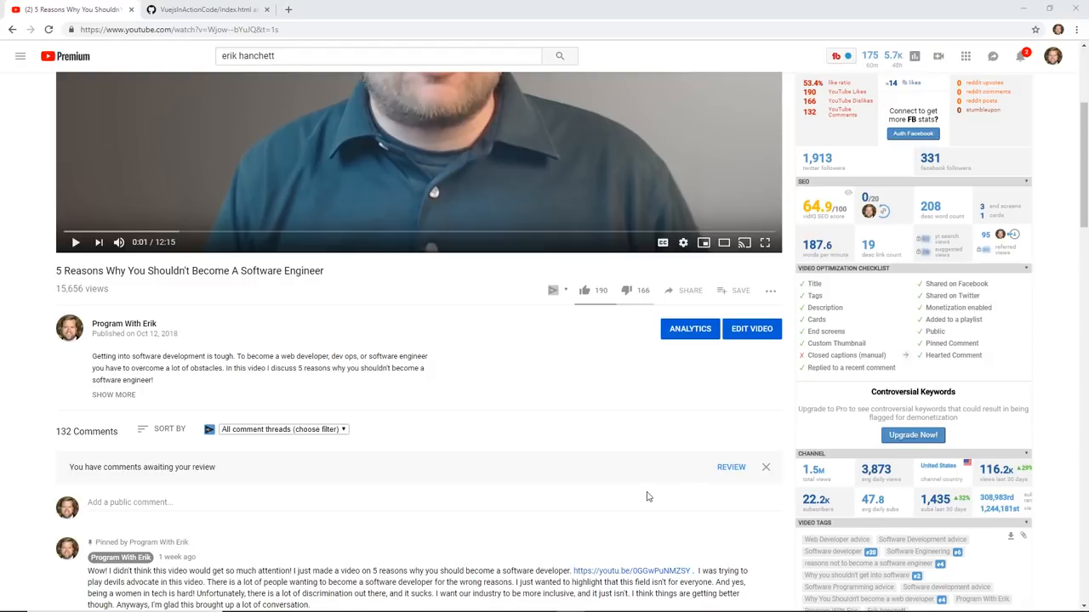
scroll(down, 3)
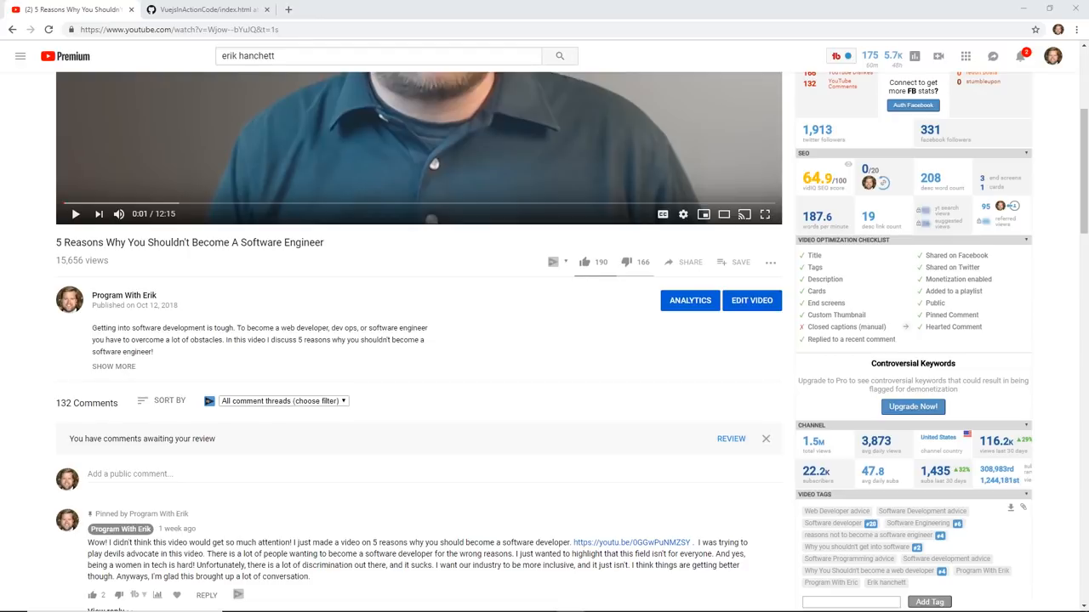
mouse_move(365, 382)
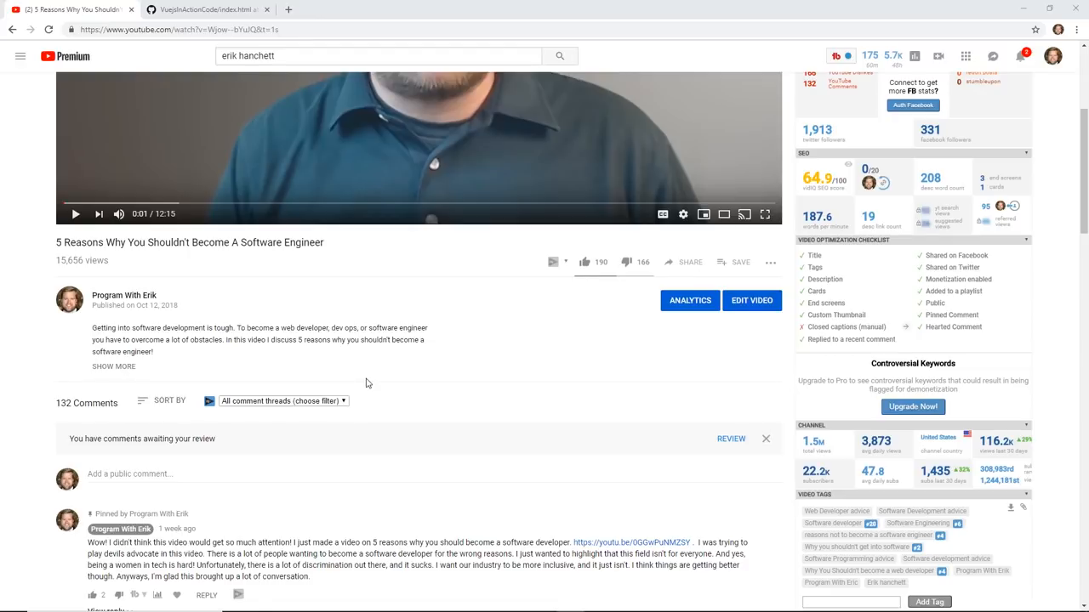
scroll(down, 3)
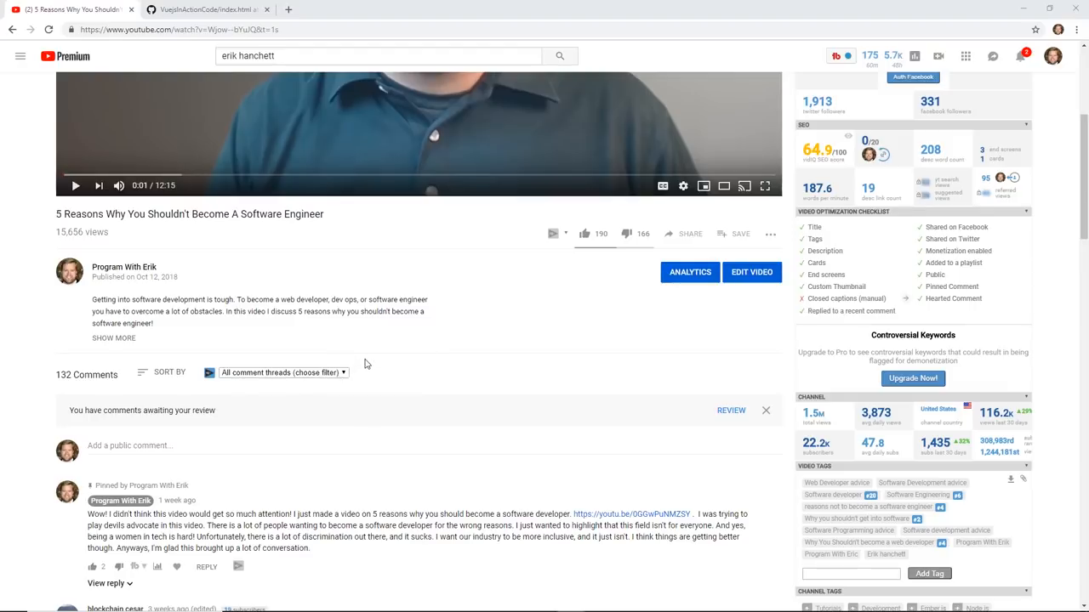
mouse_move(366, 372)
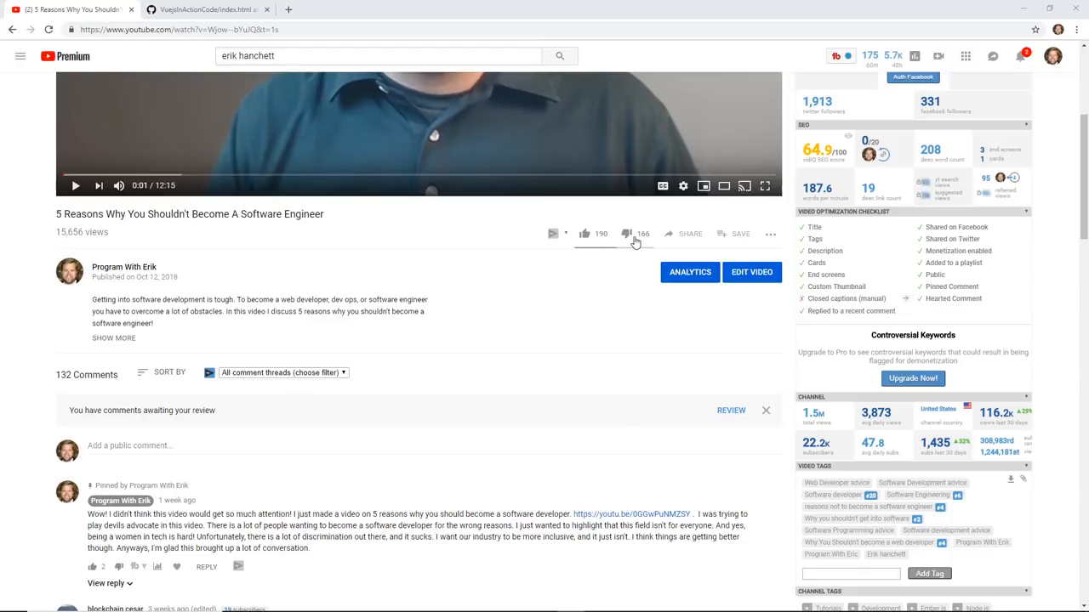
mouse_move(456, 352)
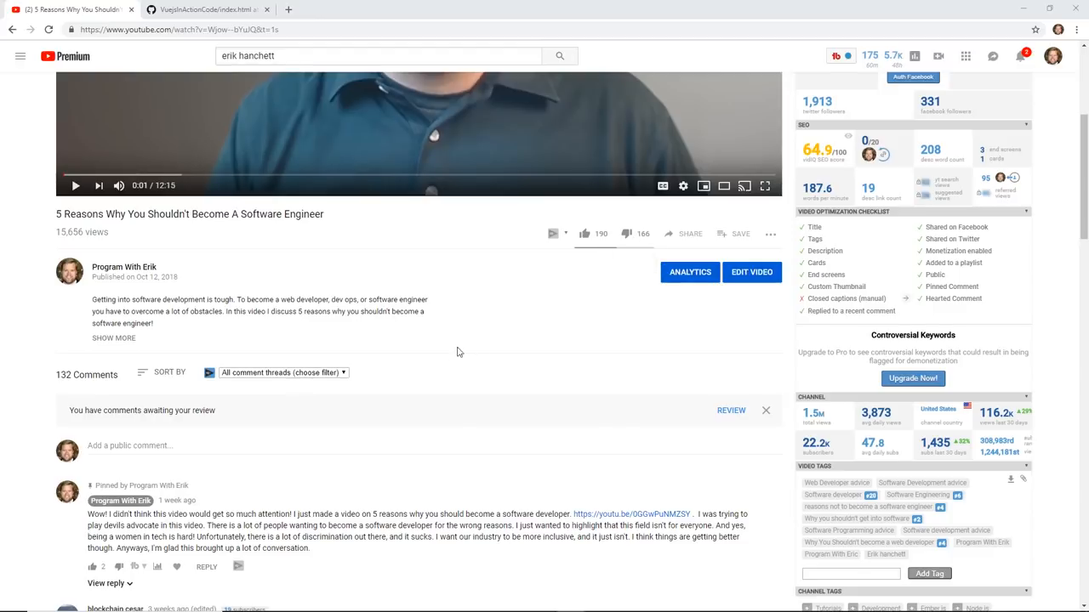
scroll(down, 3)
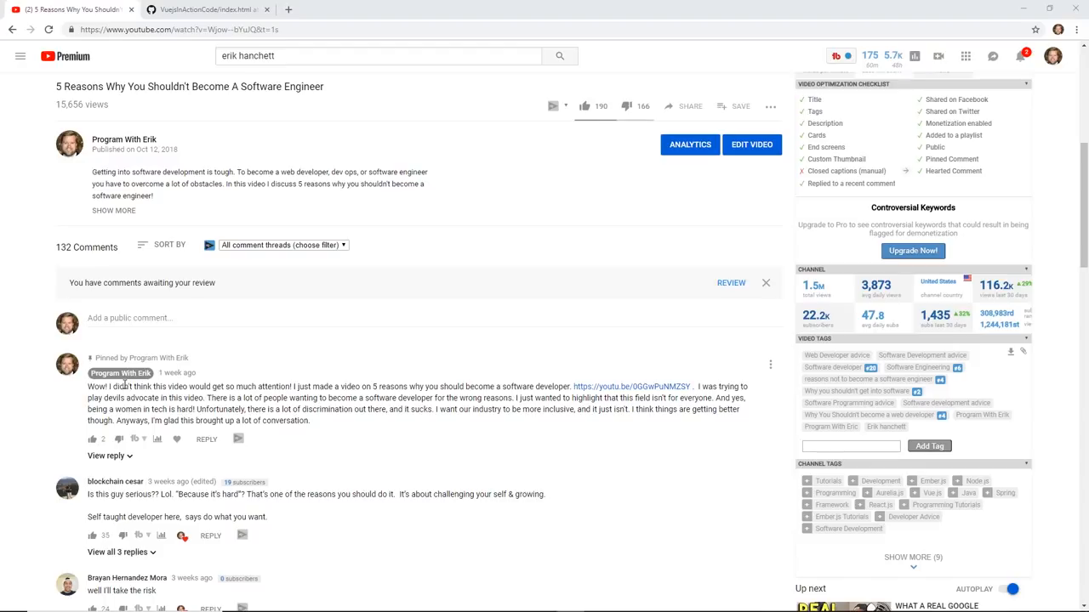
mouse_move(401, 379)
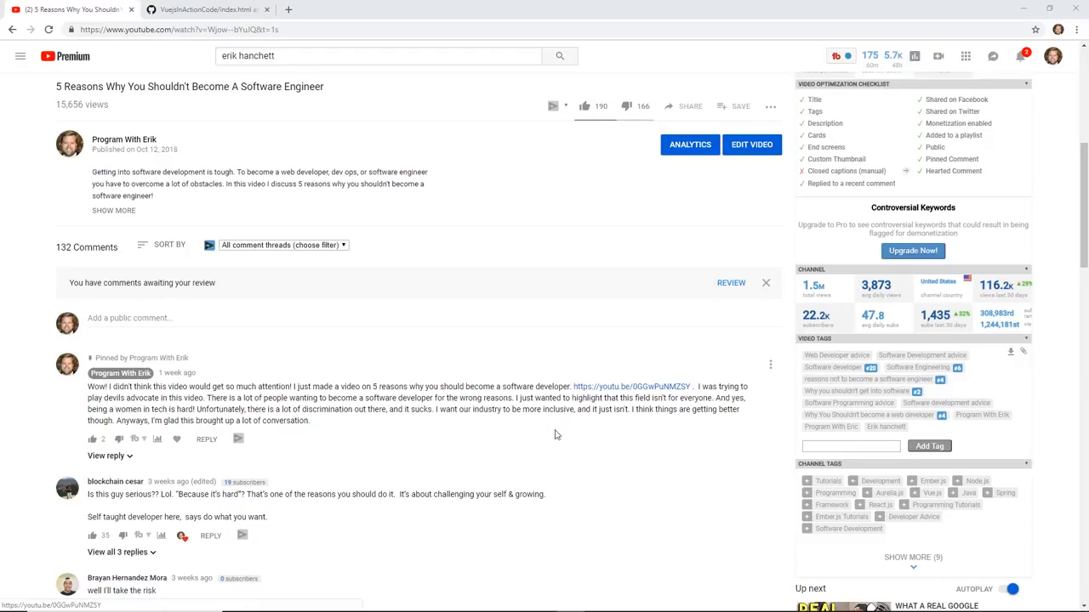
scroll(down, 3)
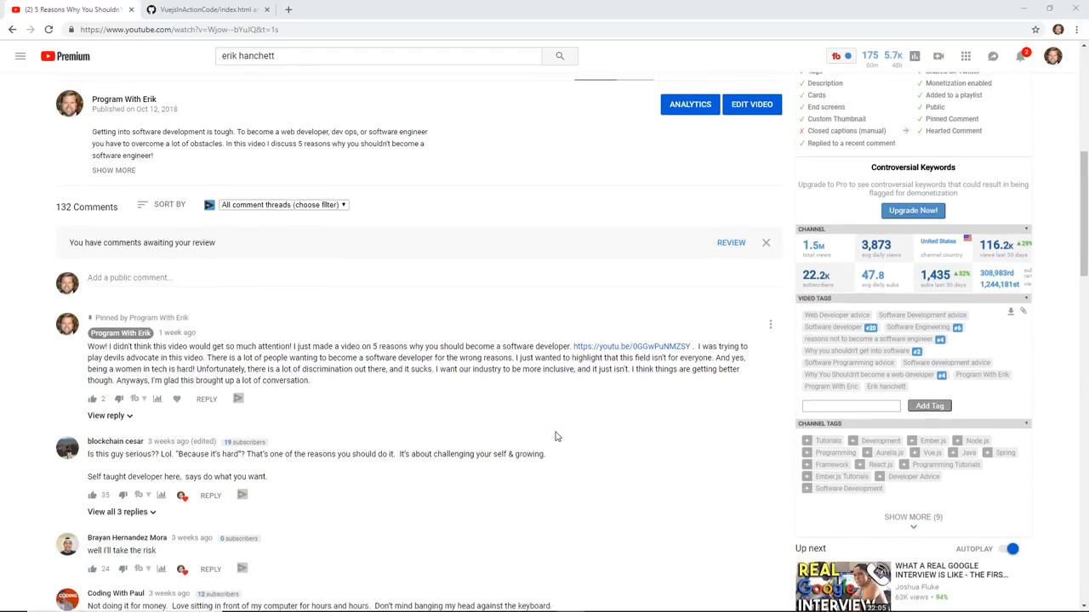
scroll(down, 3)
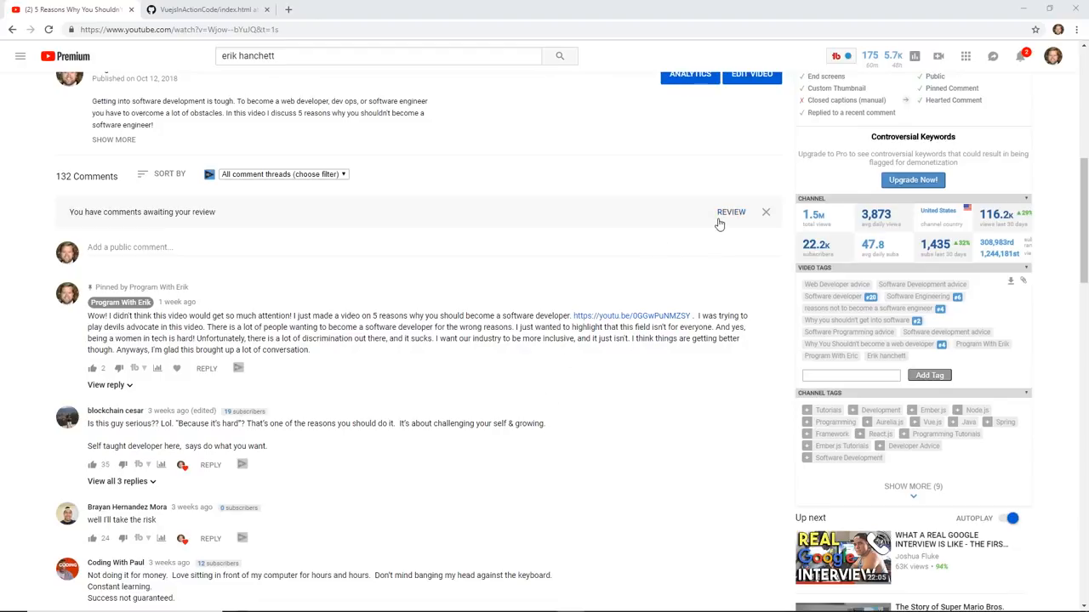
mouse_move(444, 455)
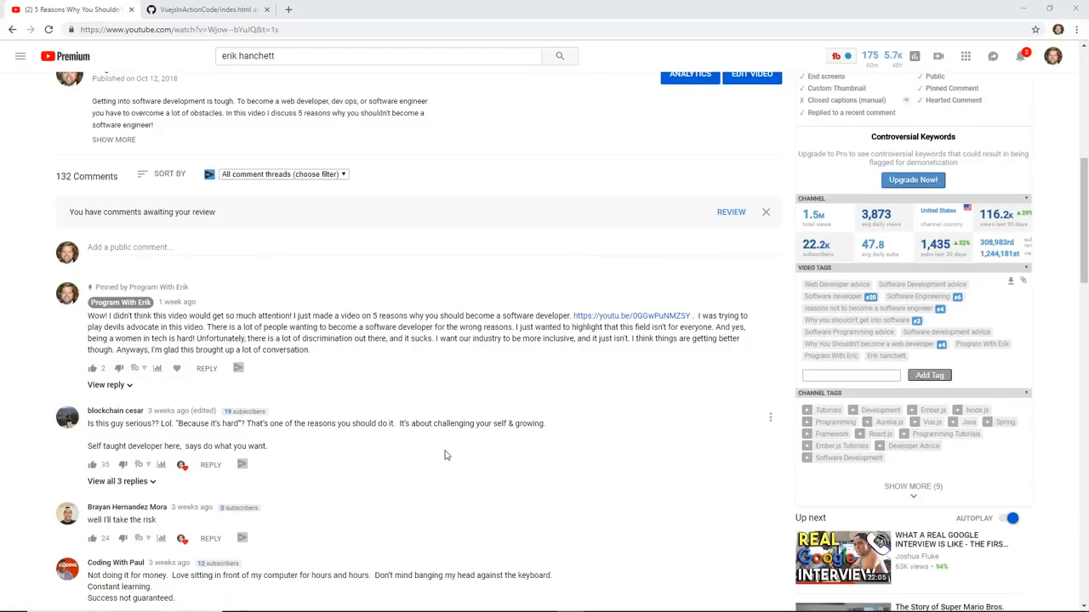
scroll(up, 3)
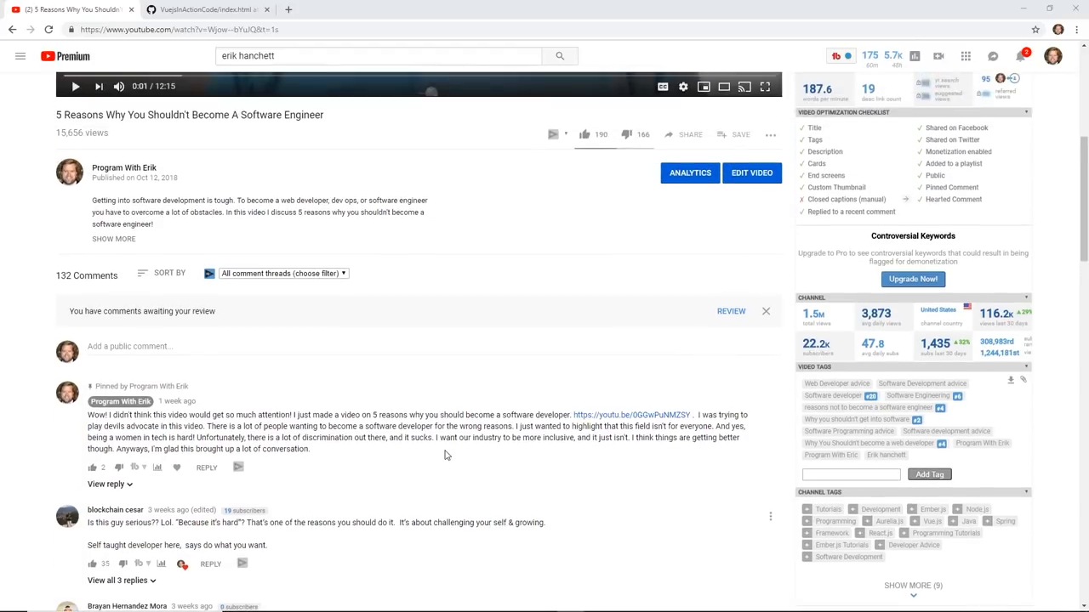
scroll(down, 3)
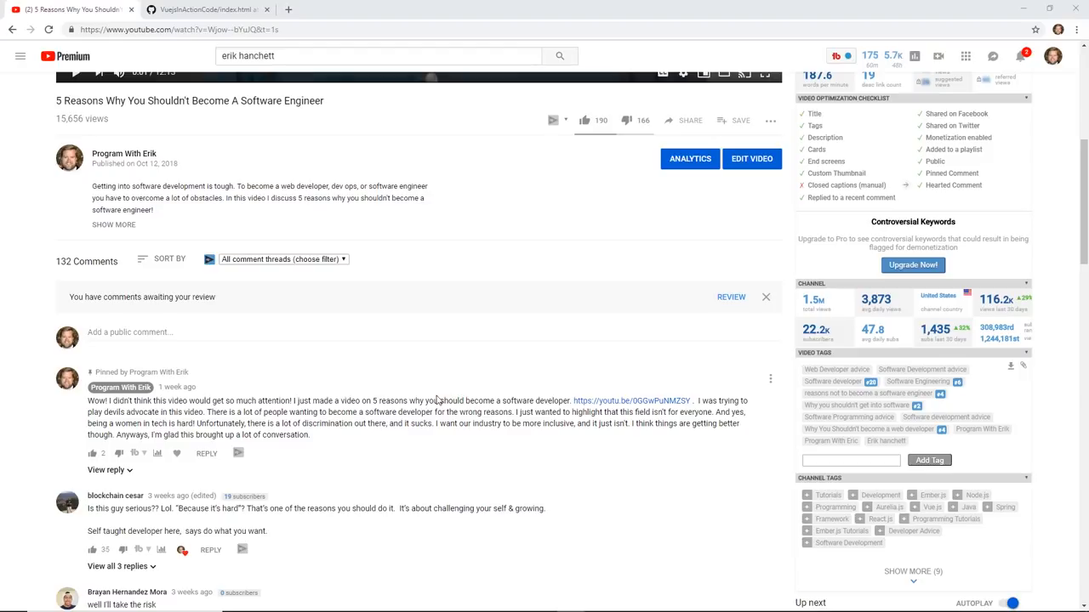
Expand the three replies under blockchain cesar's 'Is this guy serious??' comment
scroll(down, 3)
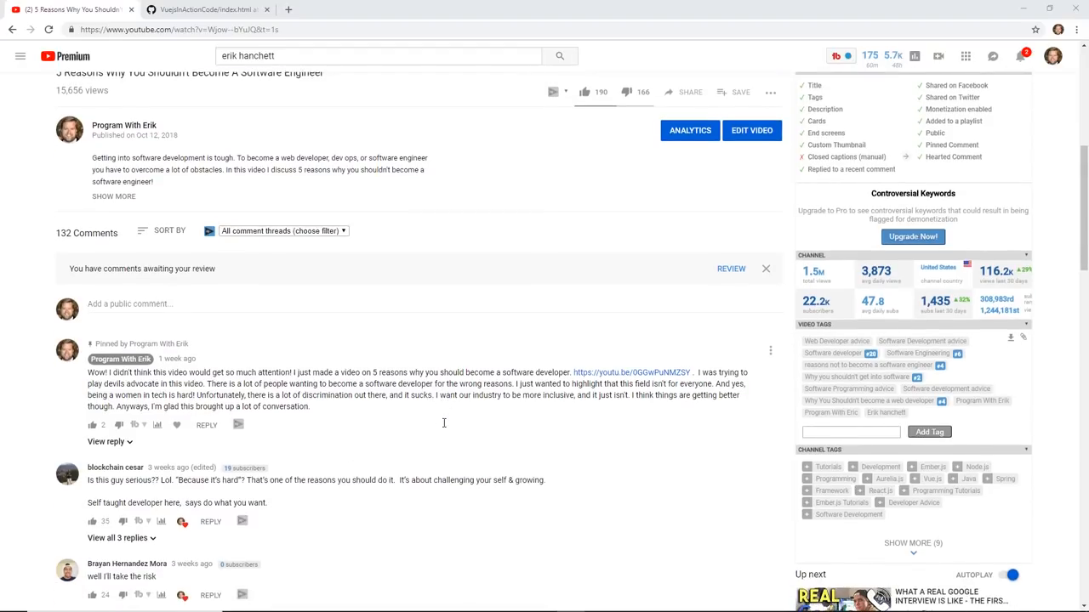
scroll(down, 3)
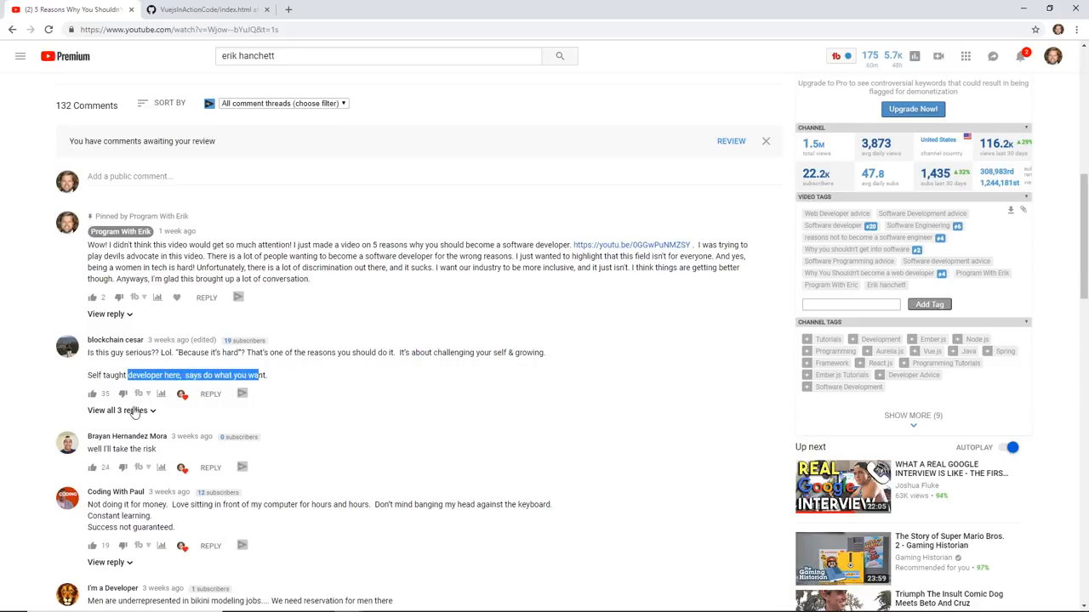
click(117, 410)
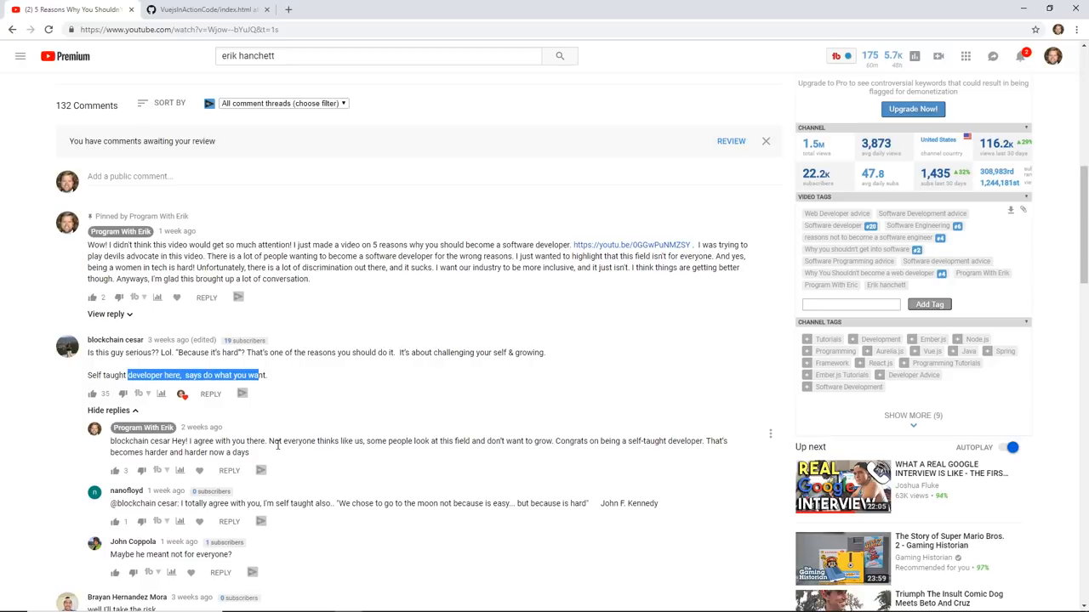
scroll(up, 3)
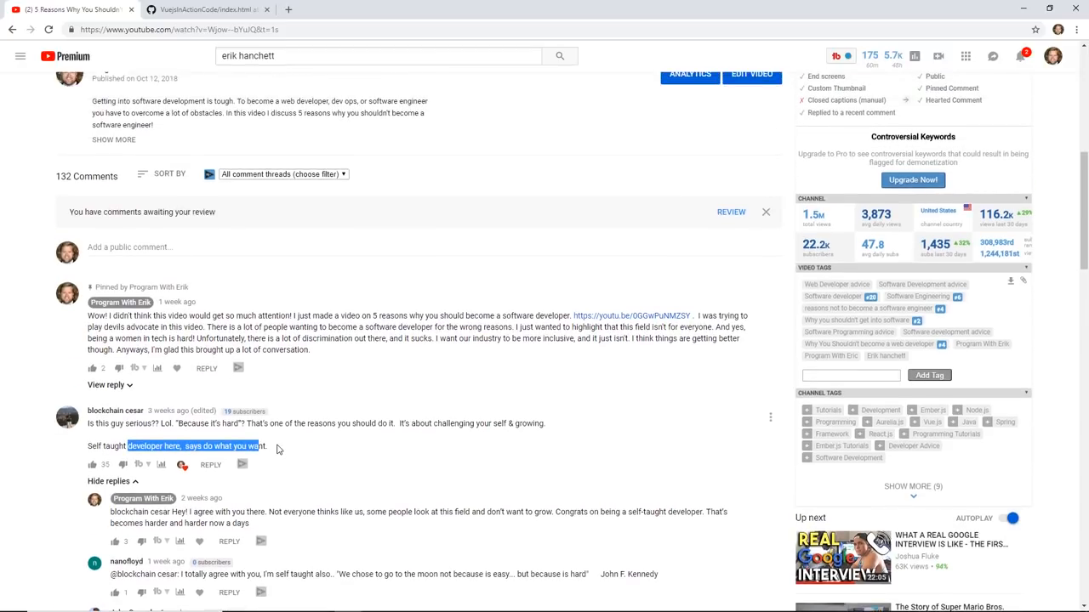
scroll(up, 3)
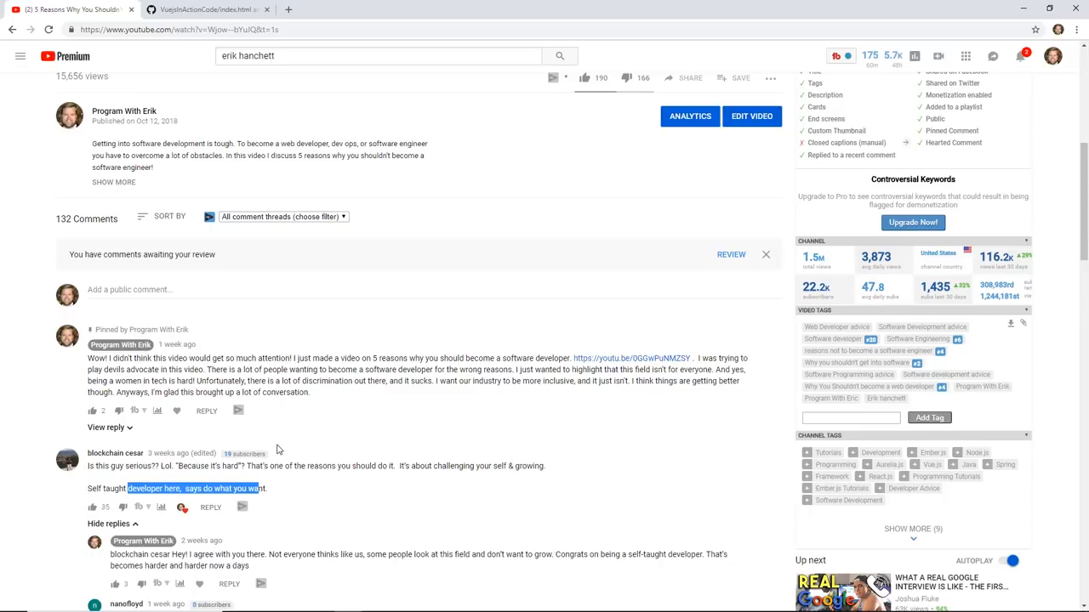
scroll(down, 3)
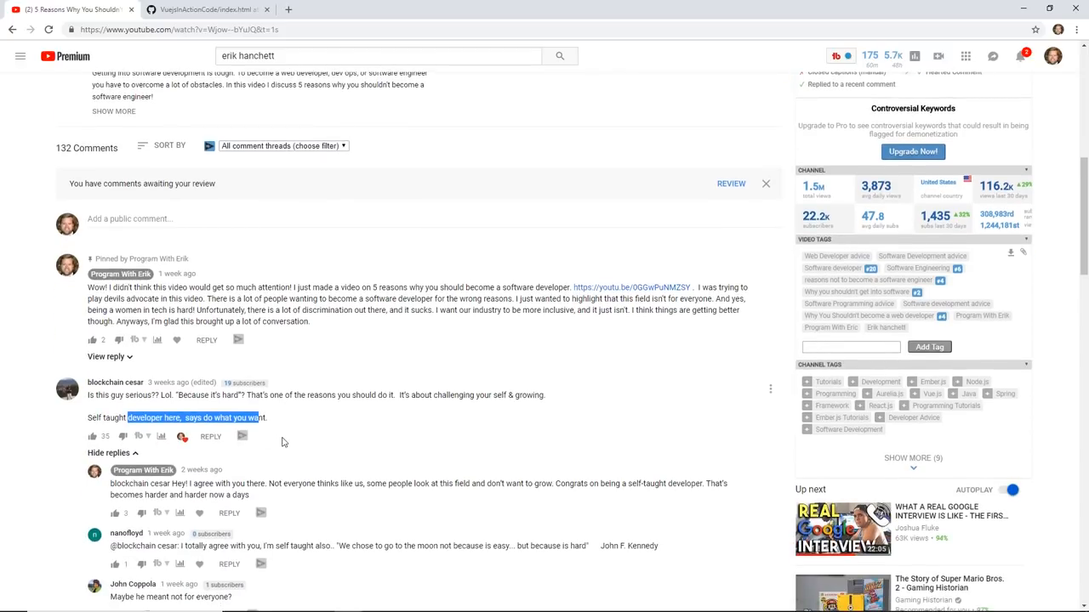
scroll(down, 3)
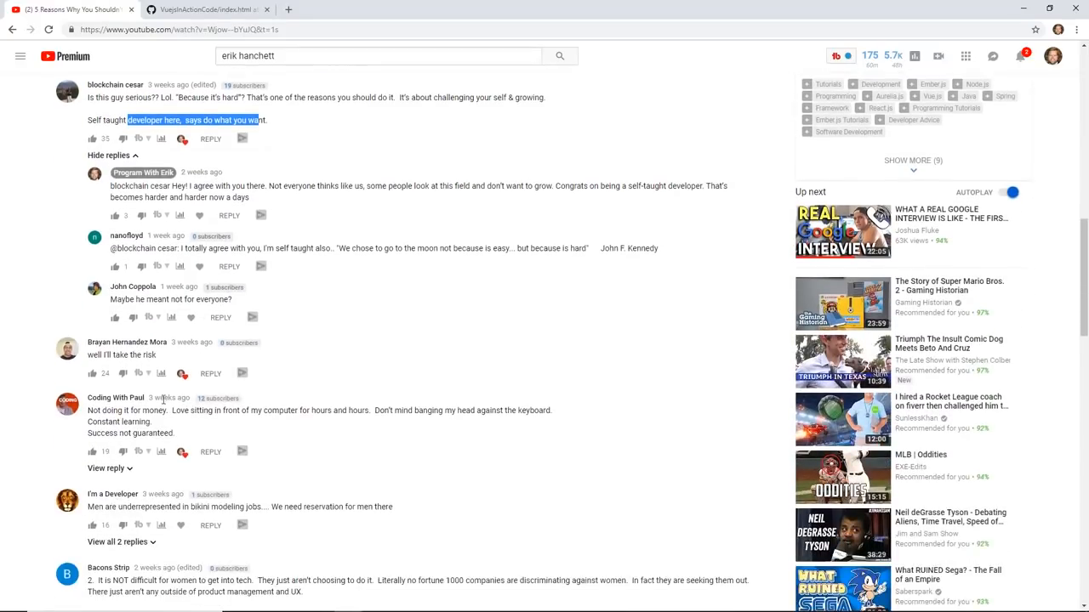
double_click(121, 355)
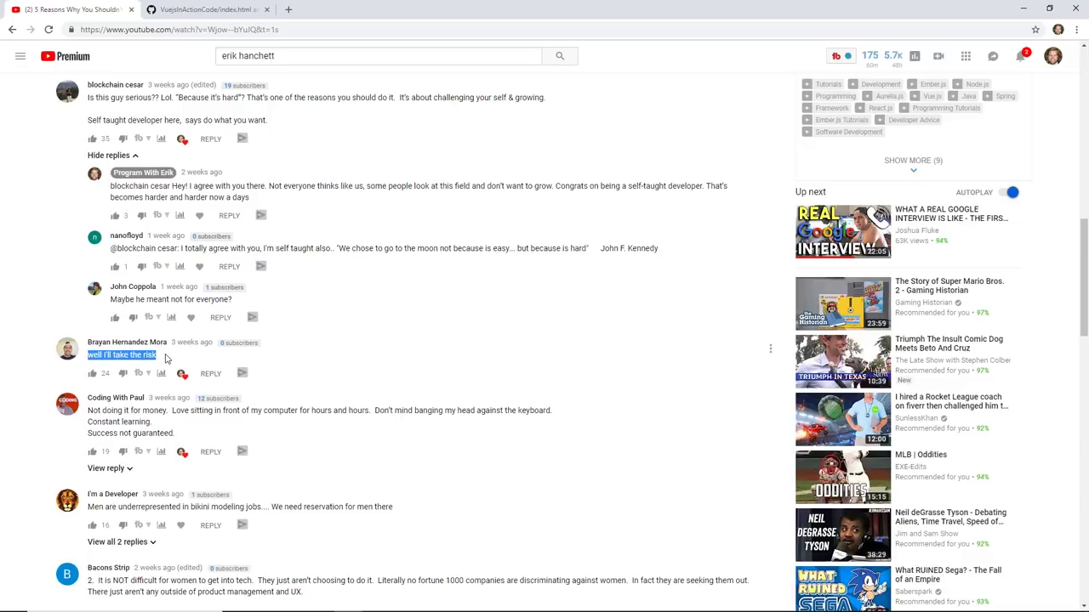
scroll(down, 3)
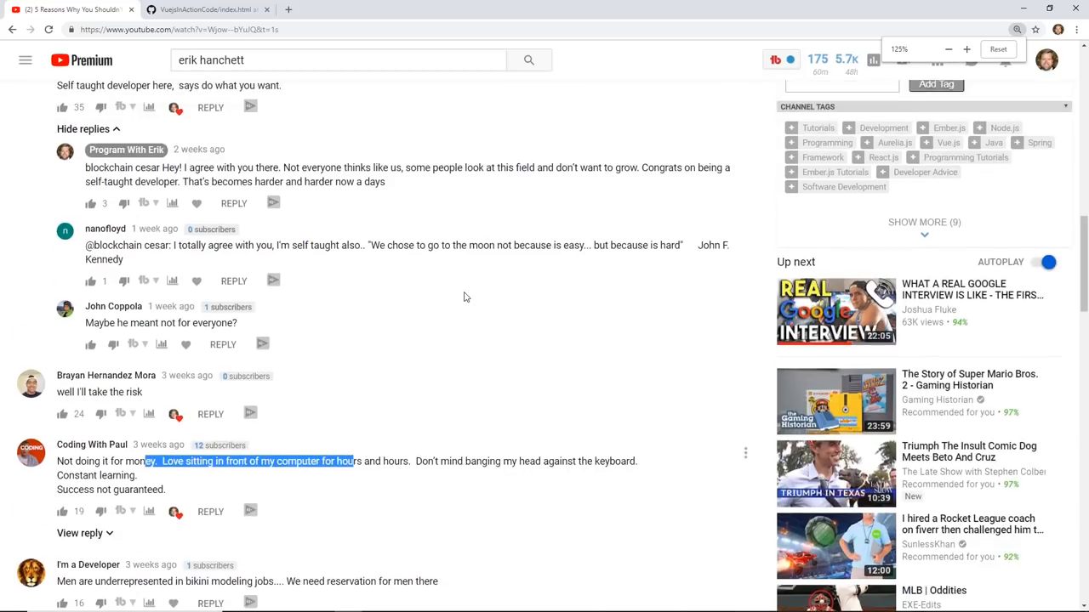
Expand the reply to the 'Not doing it for money' comment
scroll(up, 3)
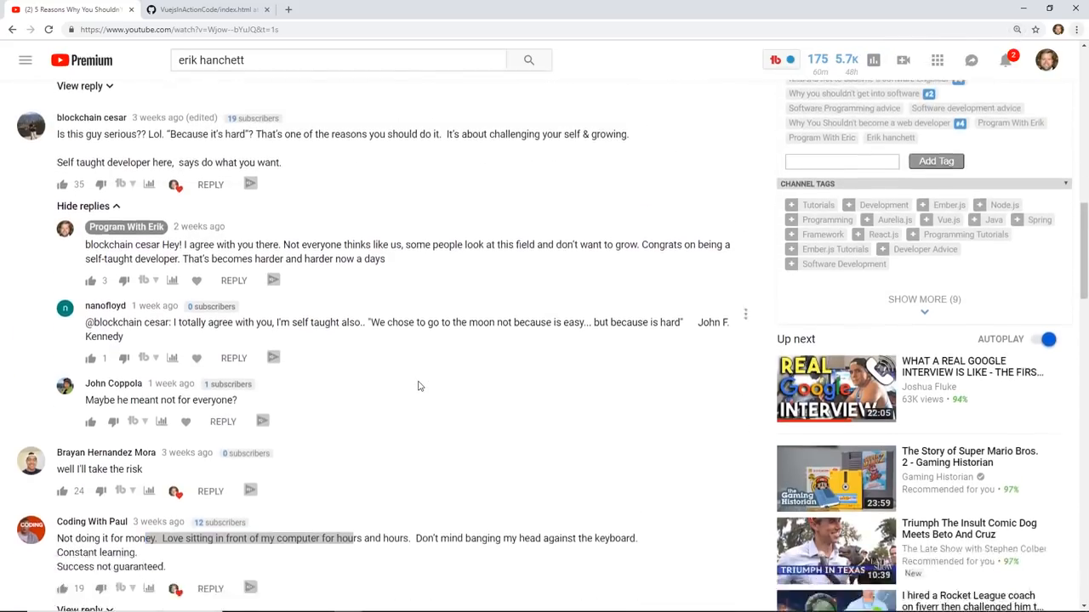
scroll(down, 3)
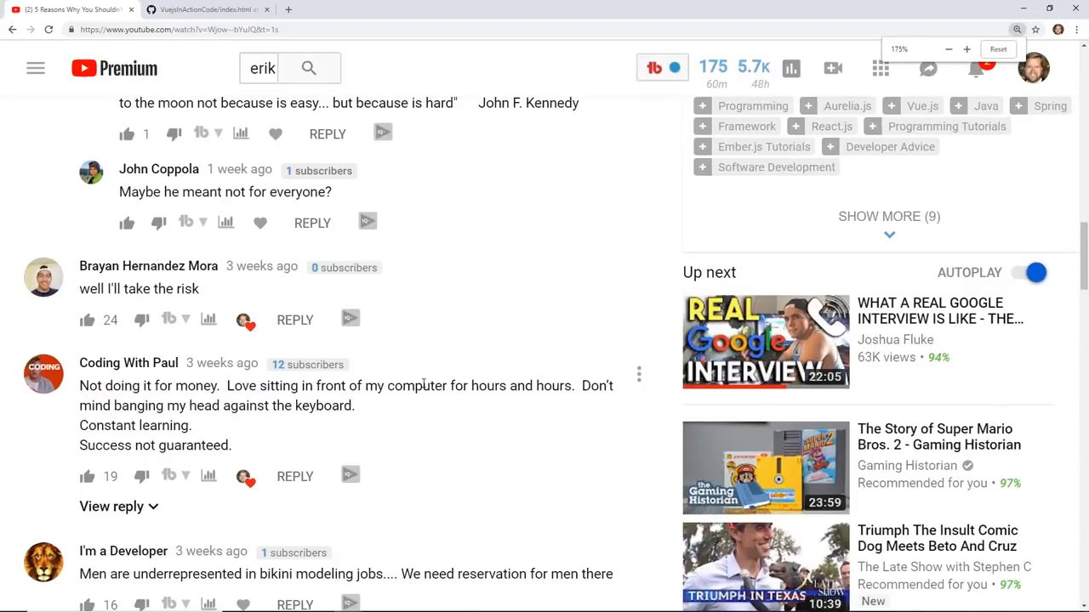
scroll(down, 3)
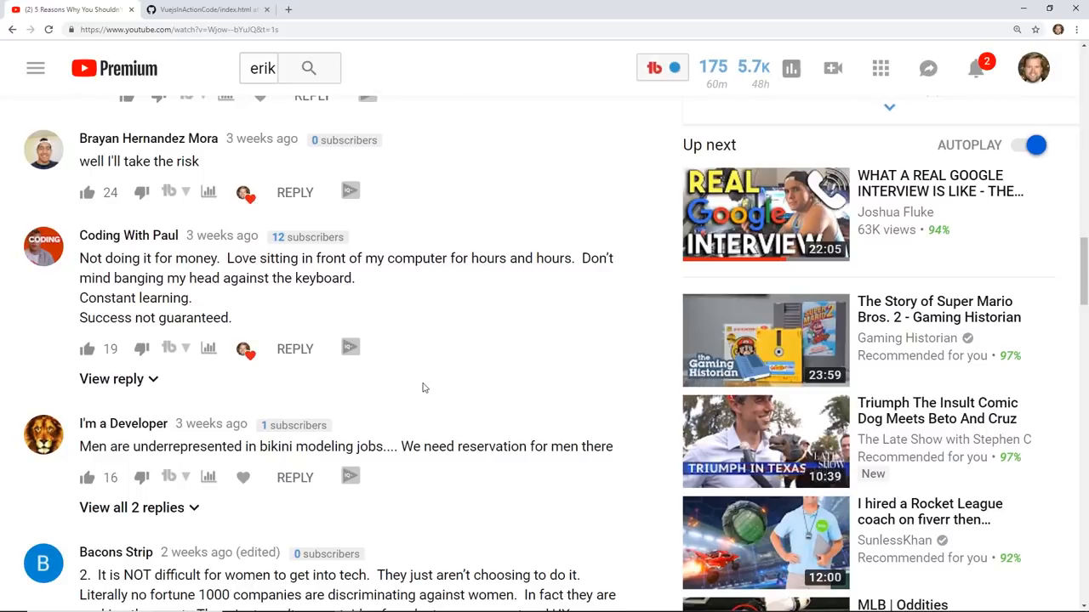
mouse_move(166, 311)
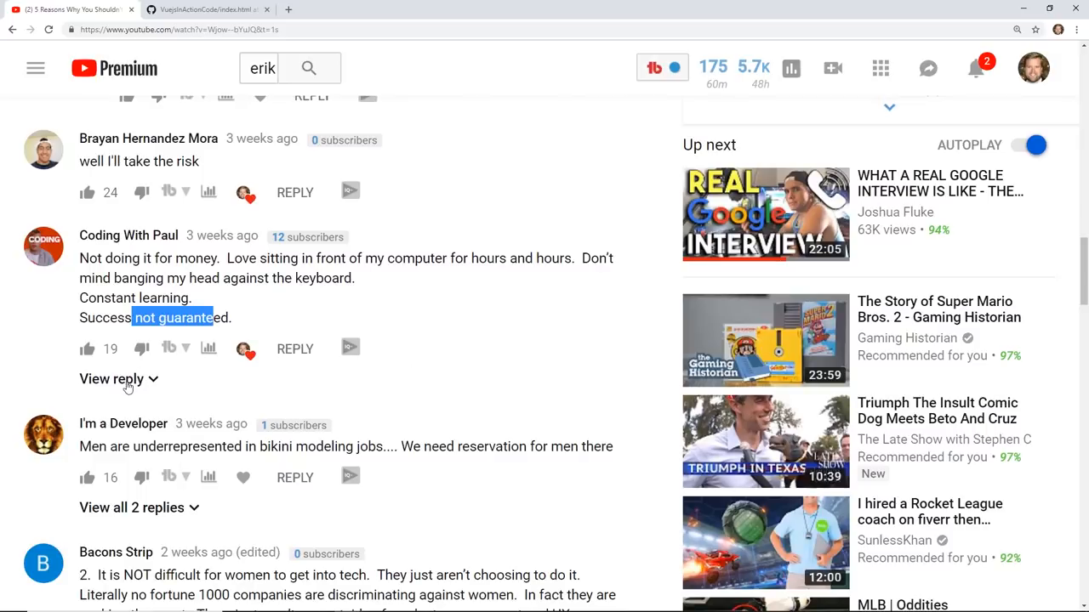
click(112, 379)
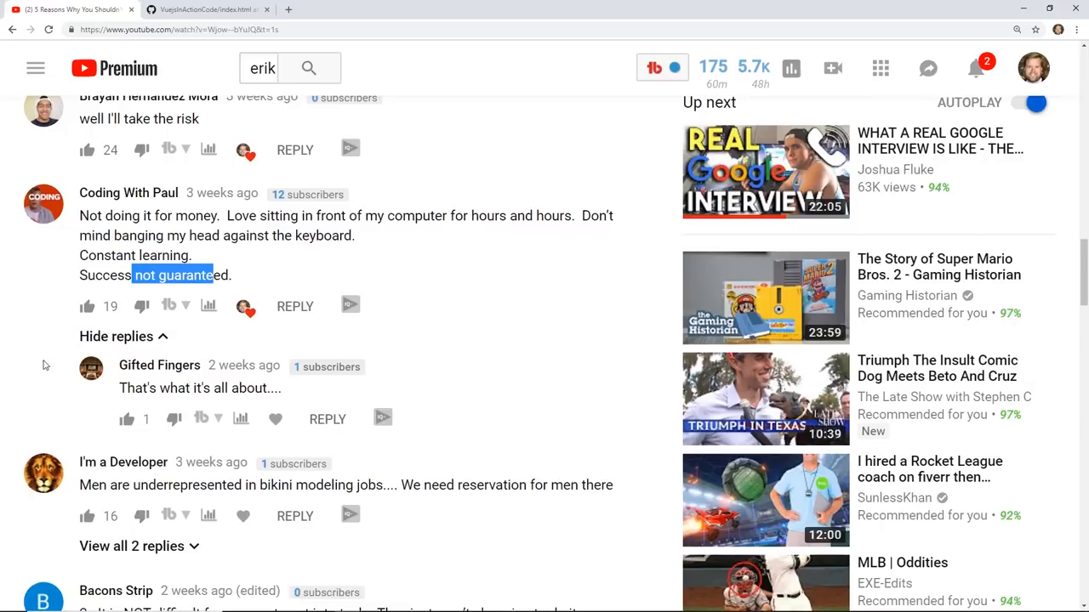
mouse_move(51, 354)
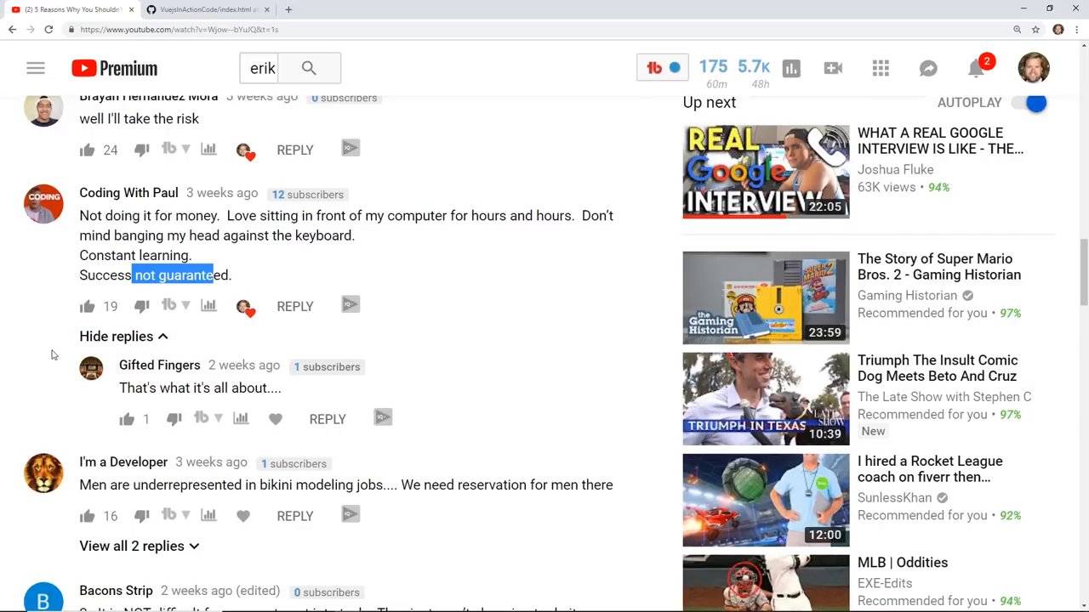
Expand both replies to the bikini modeling comment and highlight 'underrepresented' while reading
scroll(down, 3)
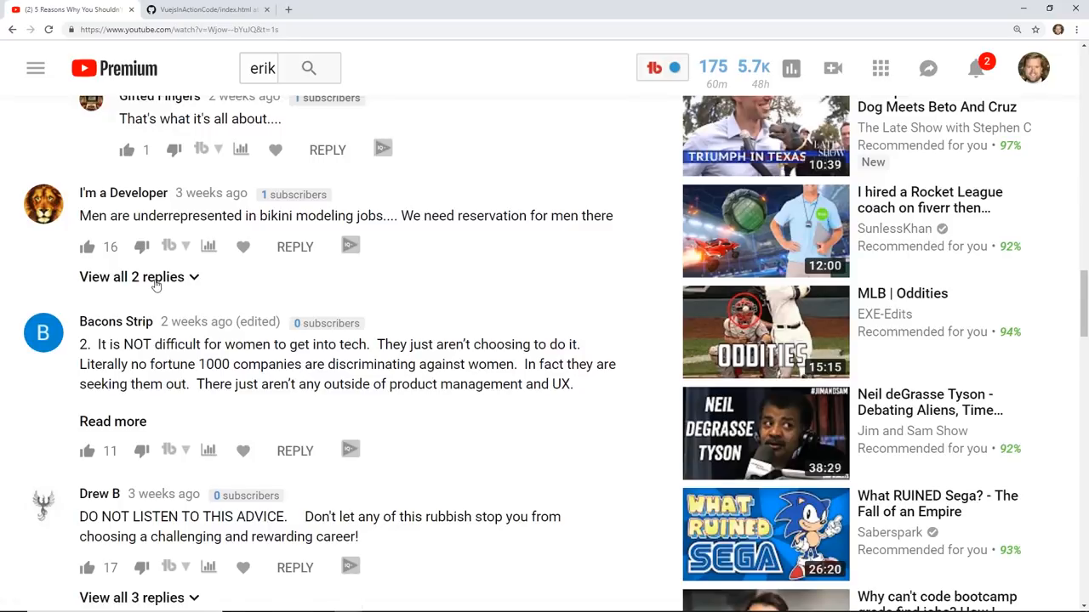
click(133, 277)
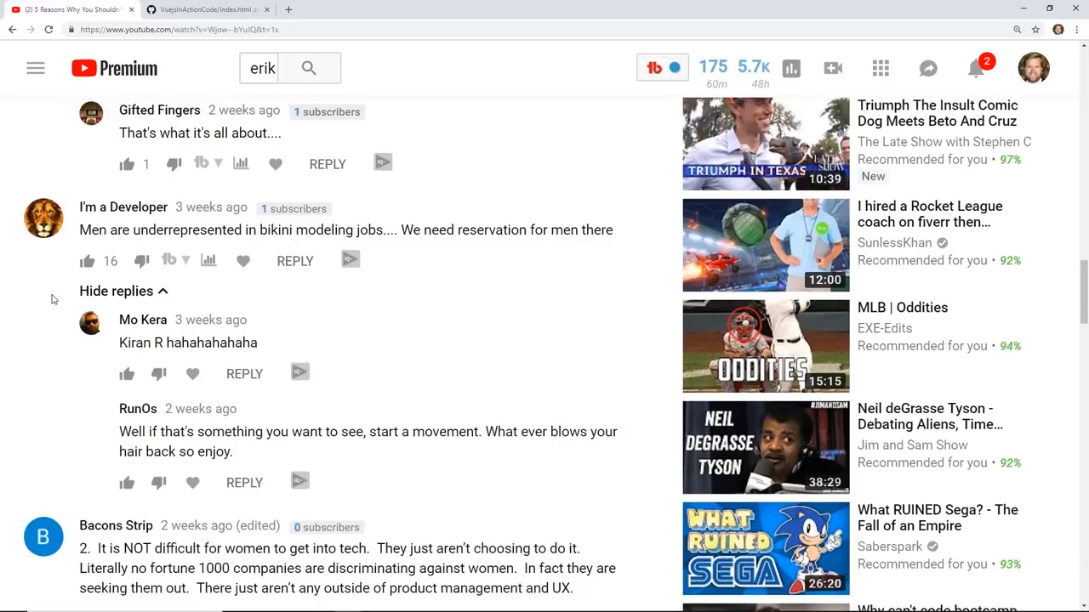
scroll(up, 3)
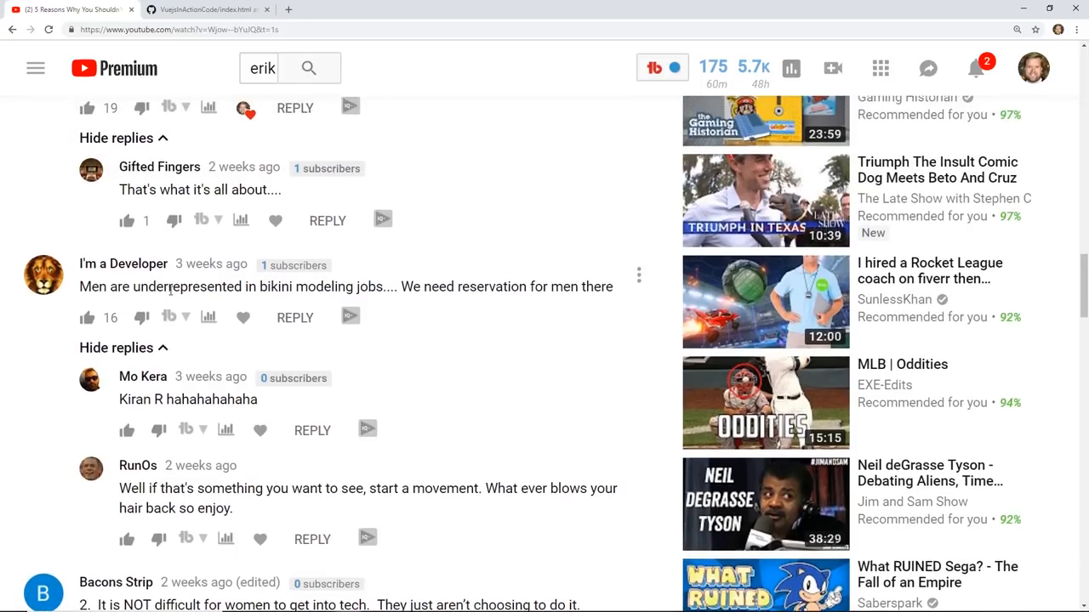
mouse_move(74, 368)
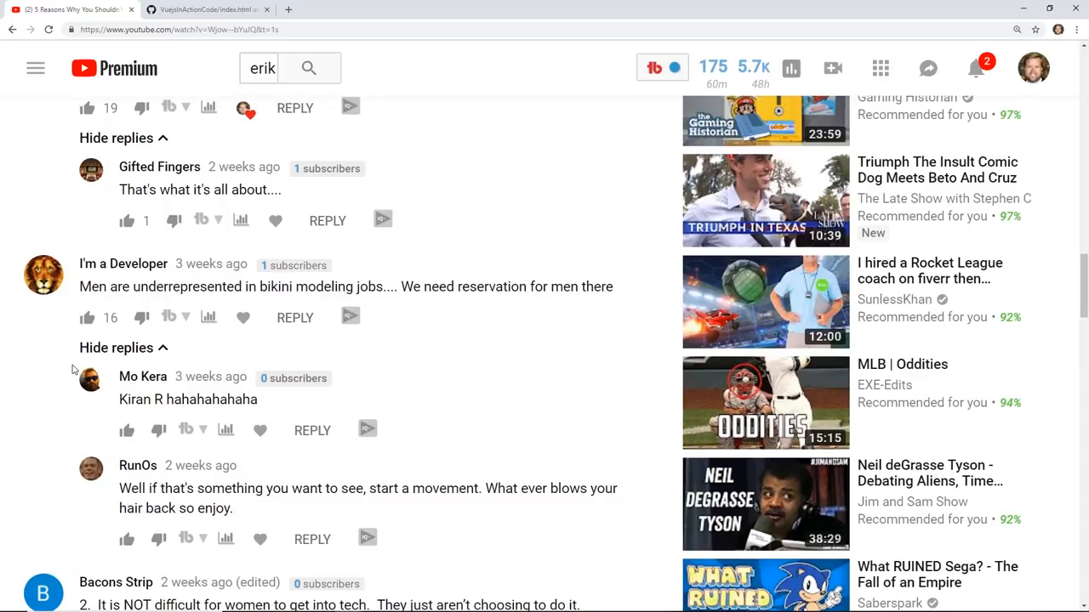
mouse_move(161, 281)
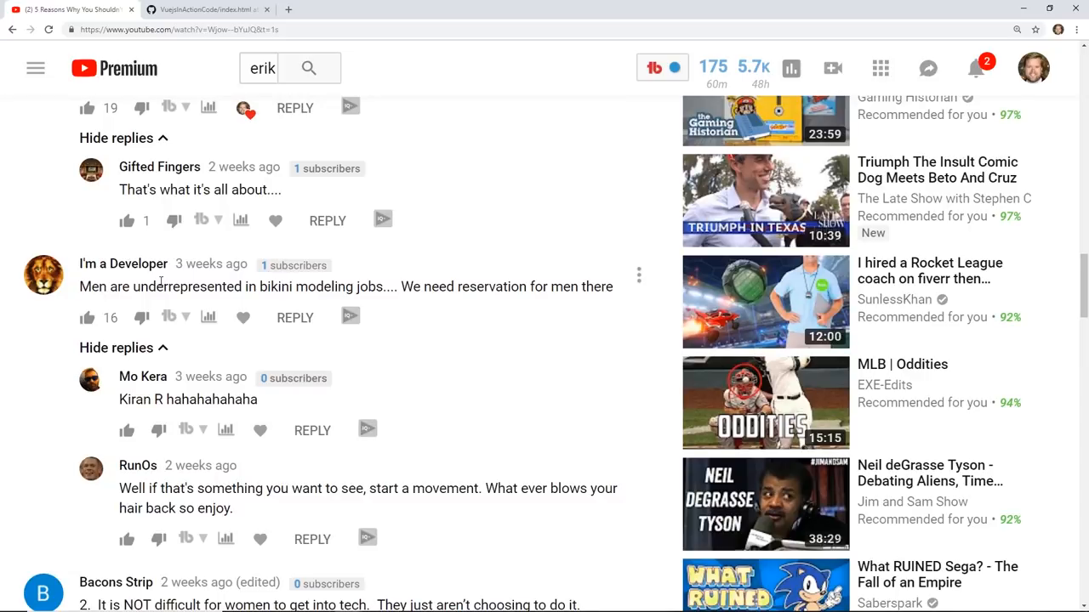
mouse_move(51, 399)
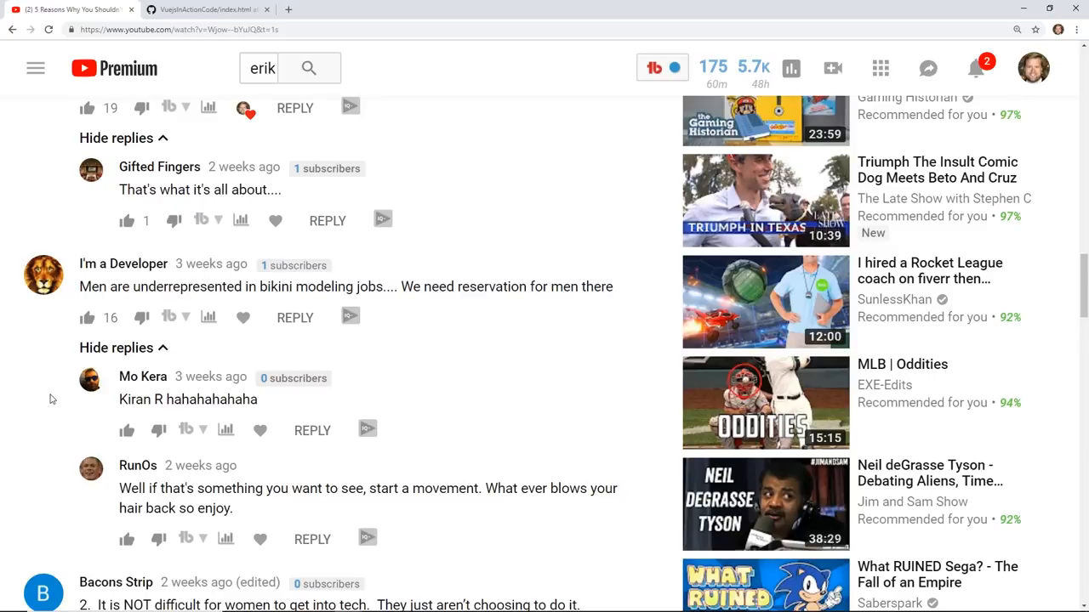
scroll(down, 3)
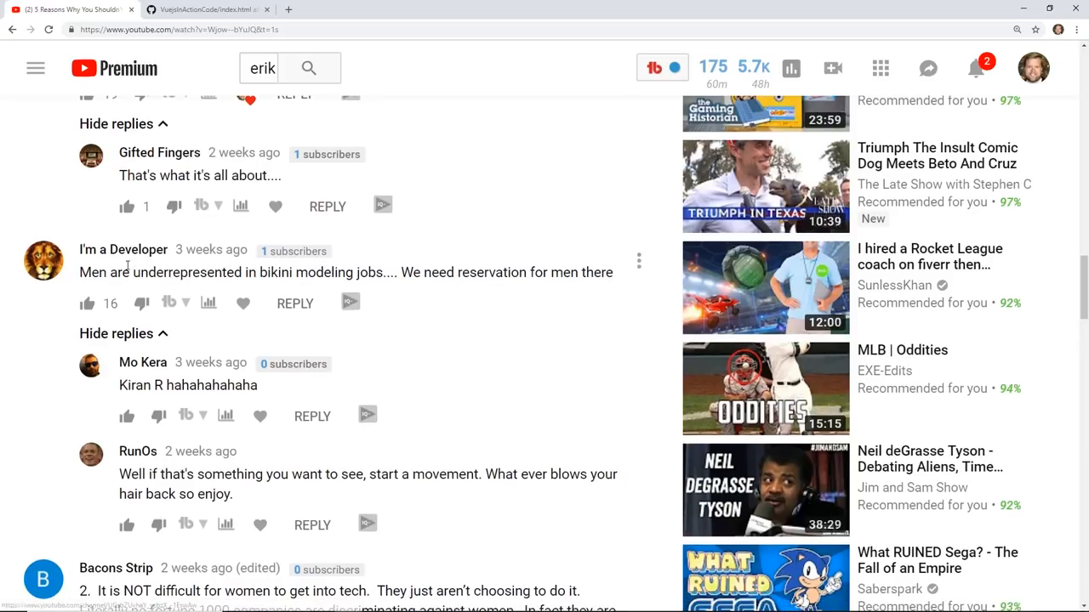
double_click(170, 272)
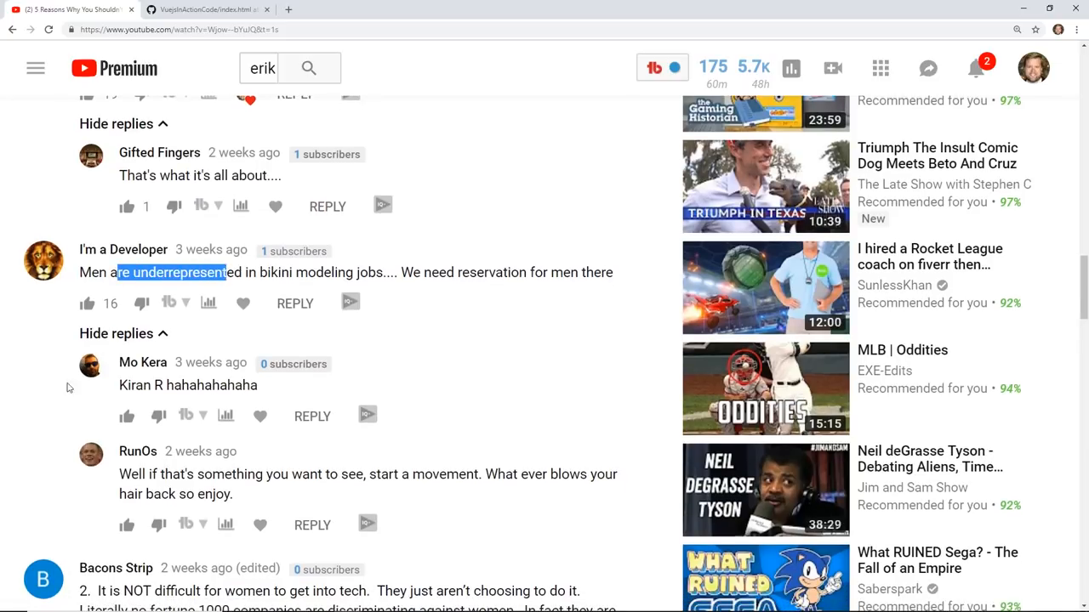
mouse_move(60, 395)
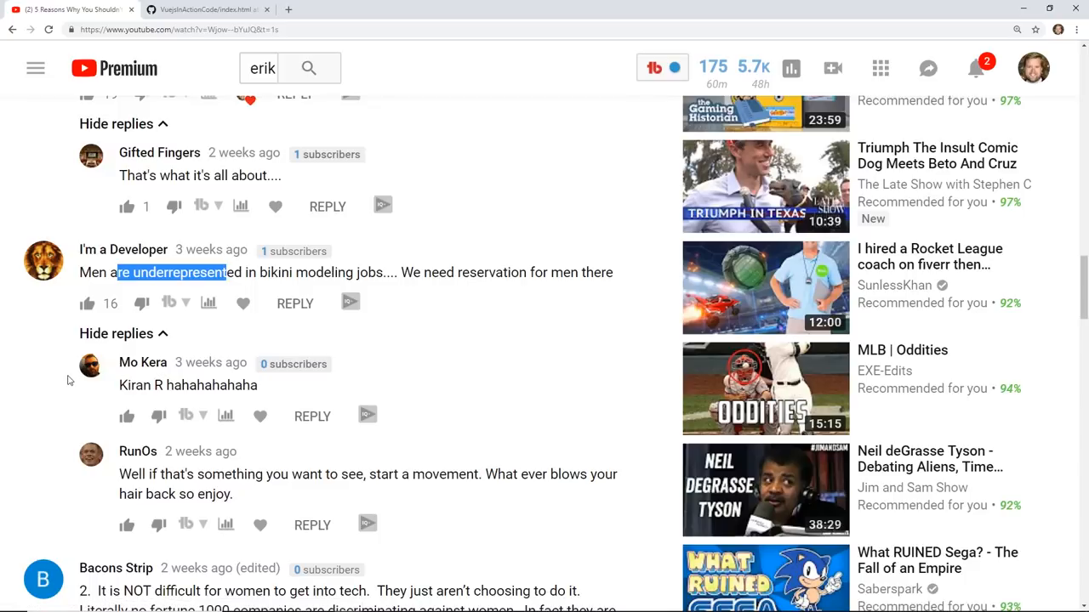
scroll(down, 3)
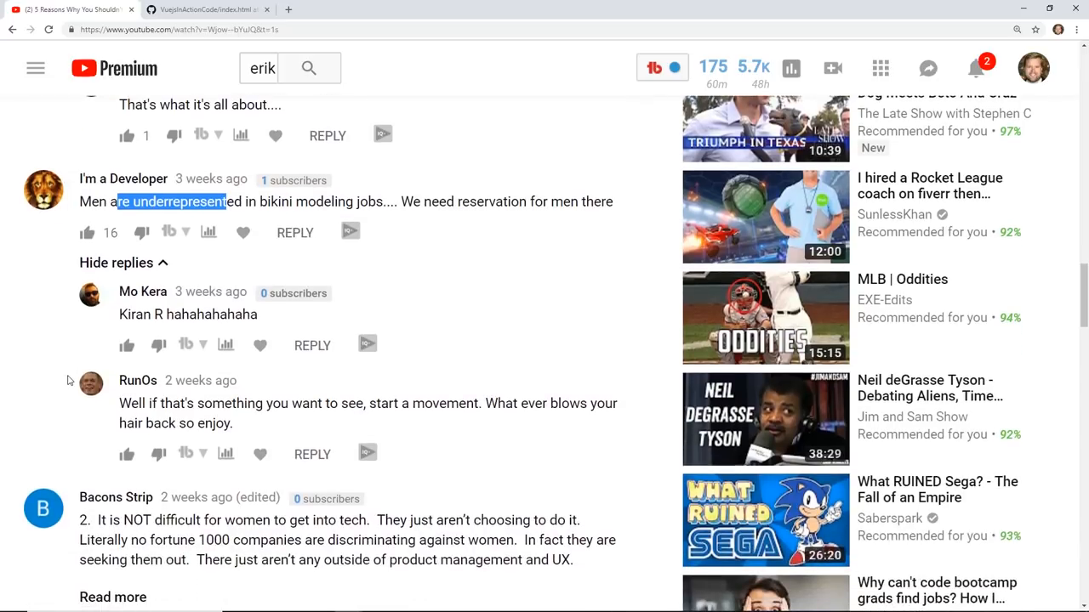
mouse_move(89, 391)
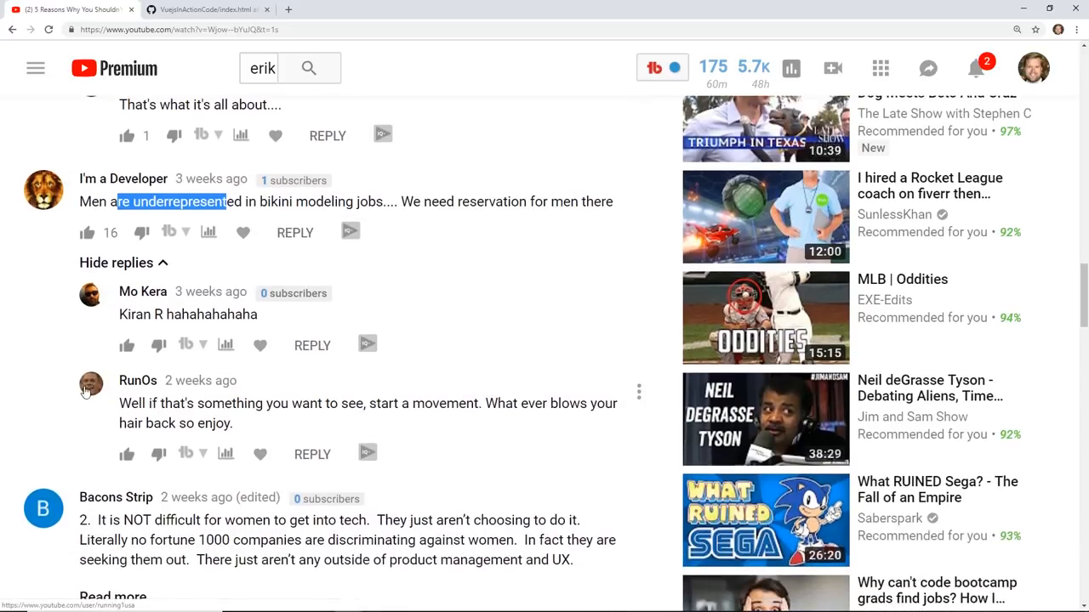
scroll(down, 3)
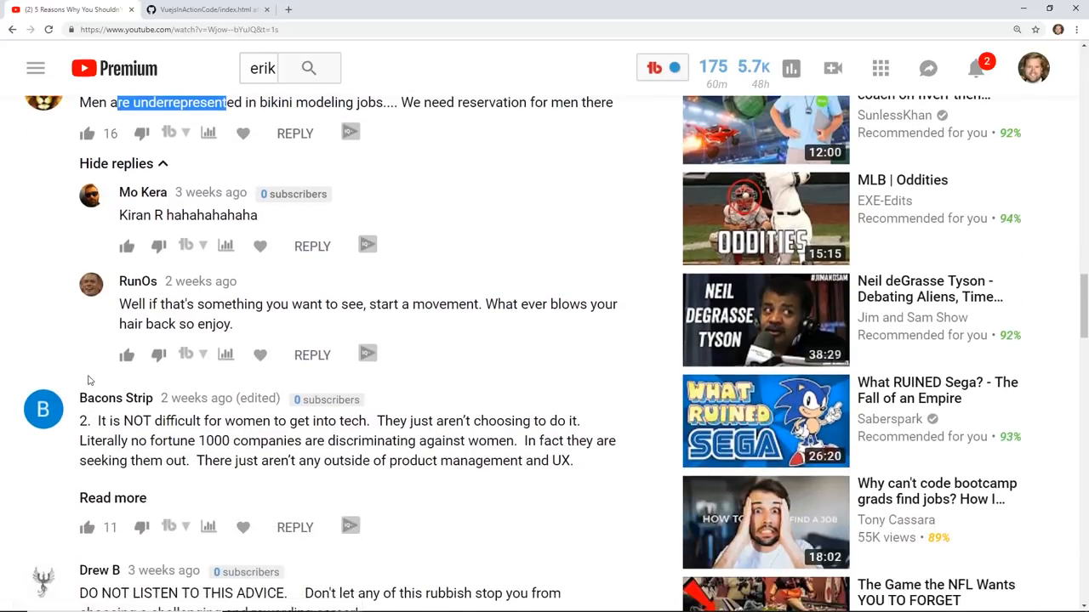
scroll(down, 3)
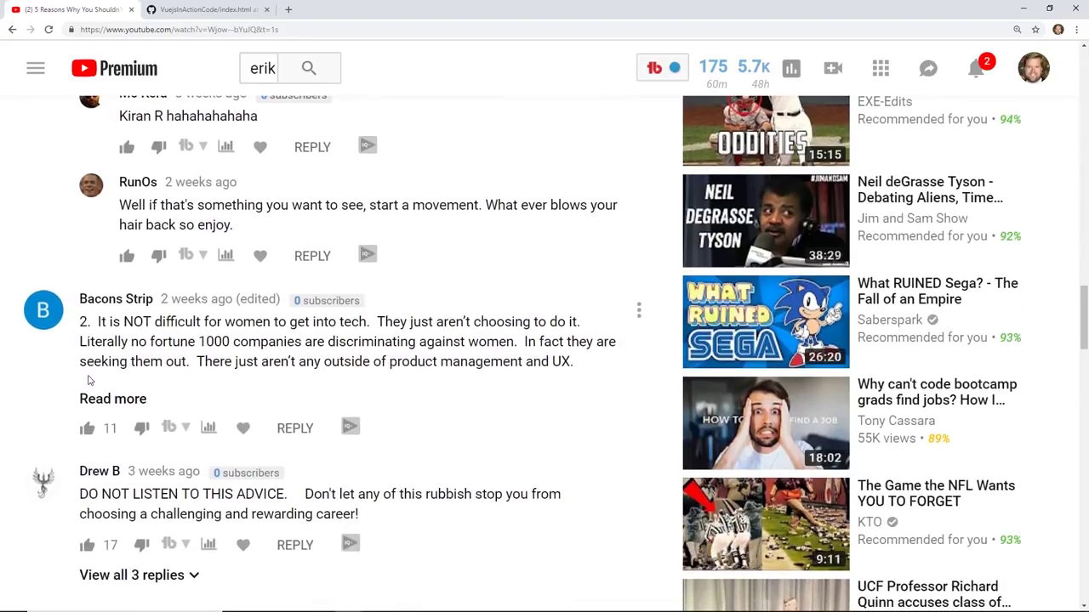
scroll(down, 3)
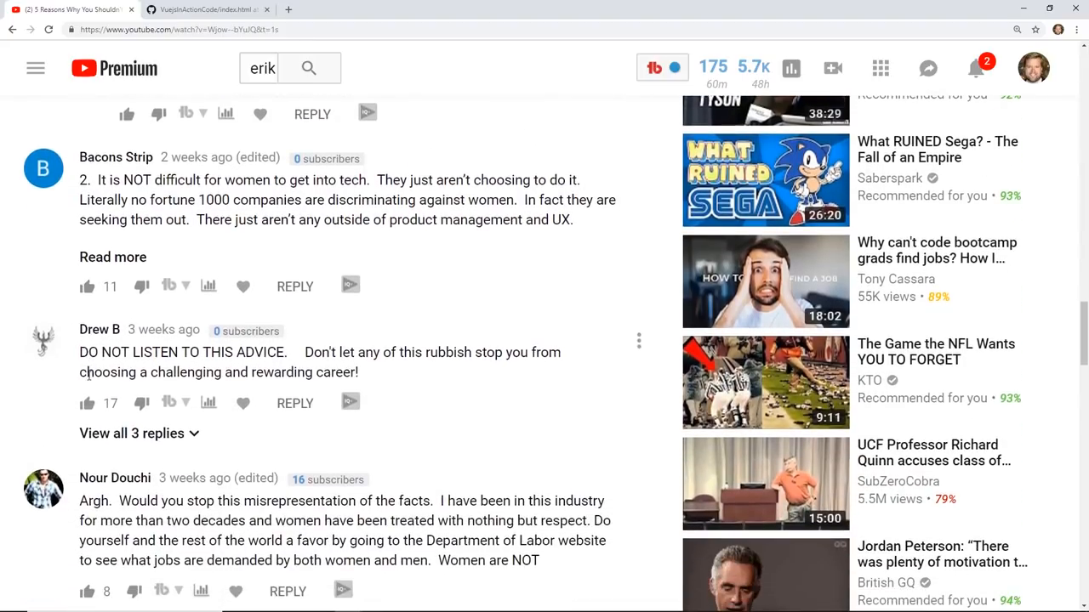
scroll(down, 3)
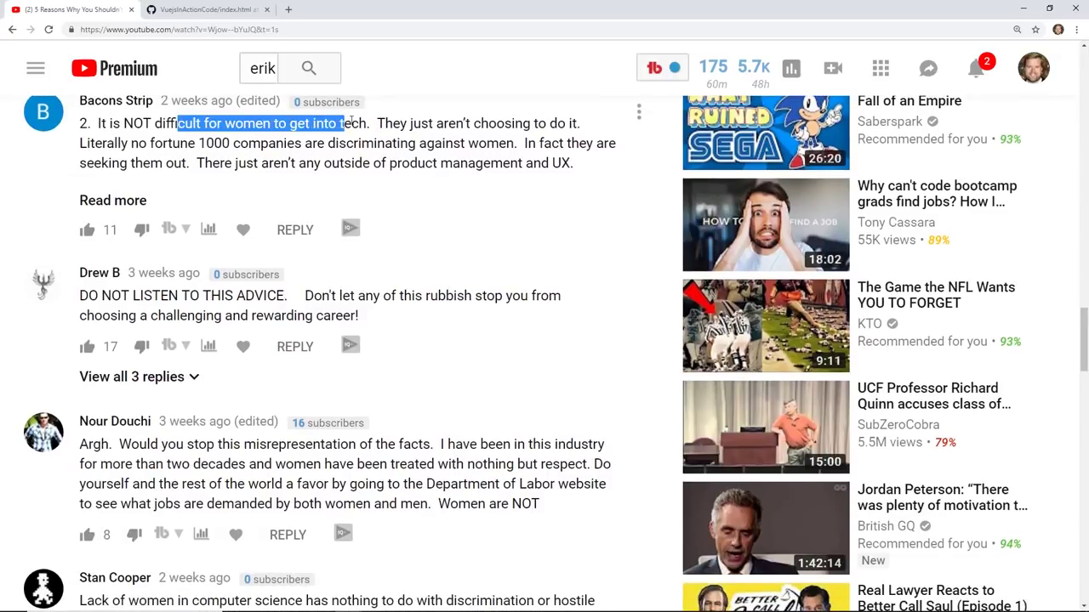
drag(341, 123, 579, 123)
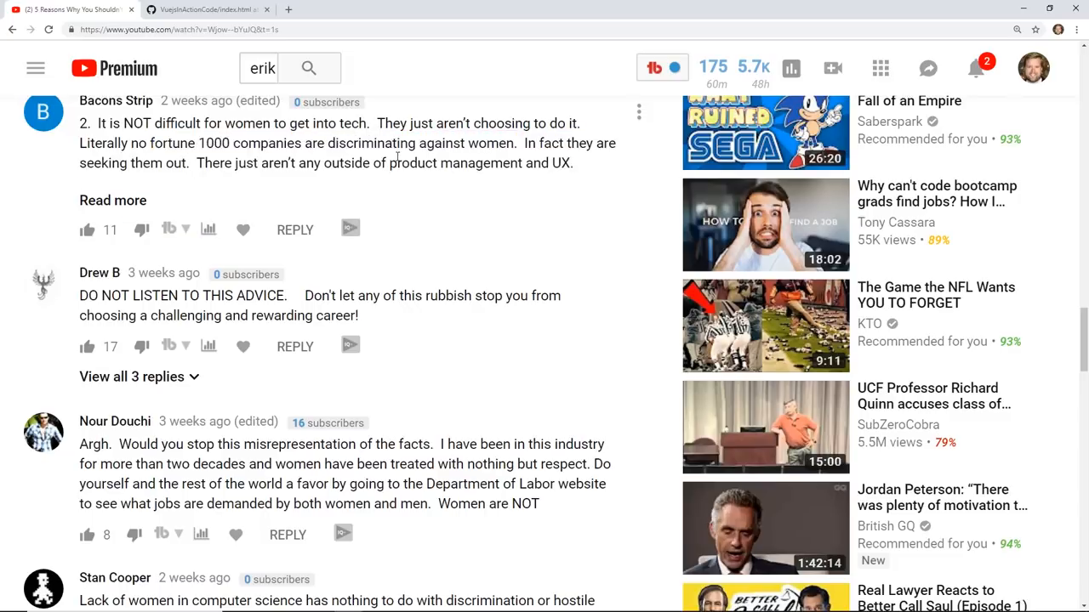
mouse_move(370, 200)
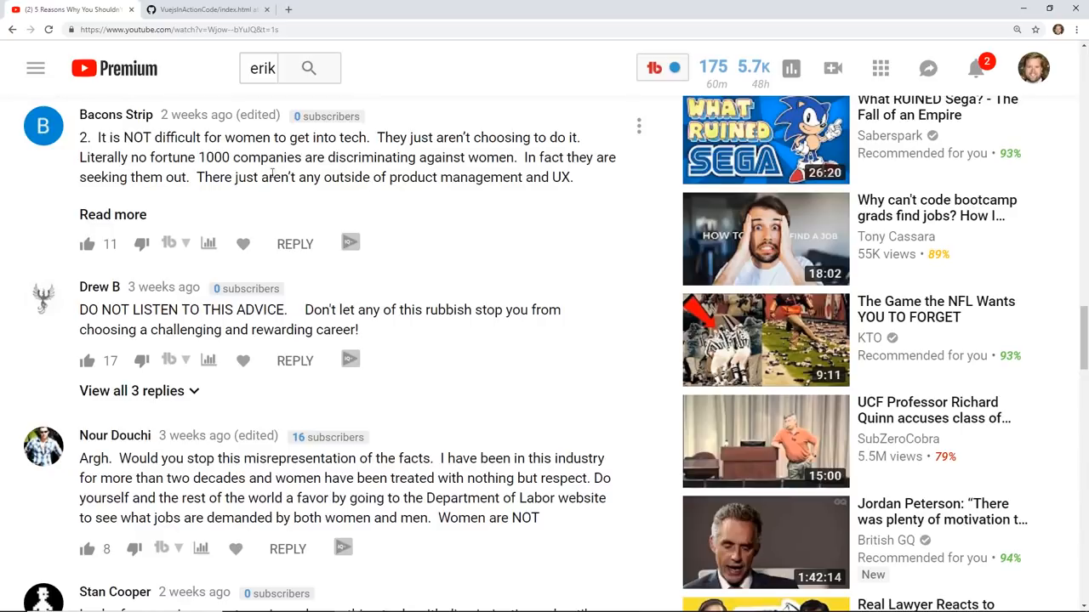
scroll(down, 3)
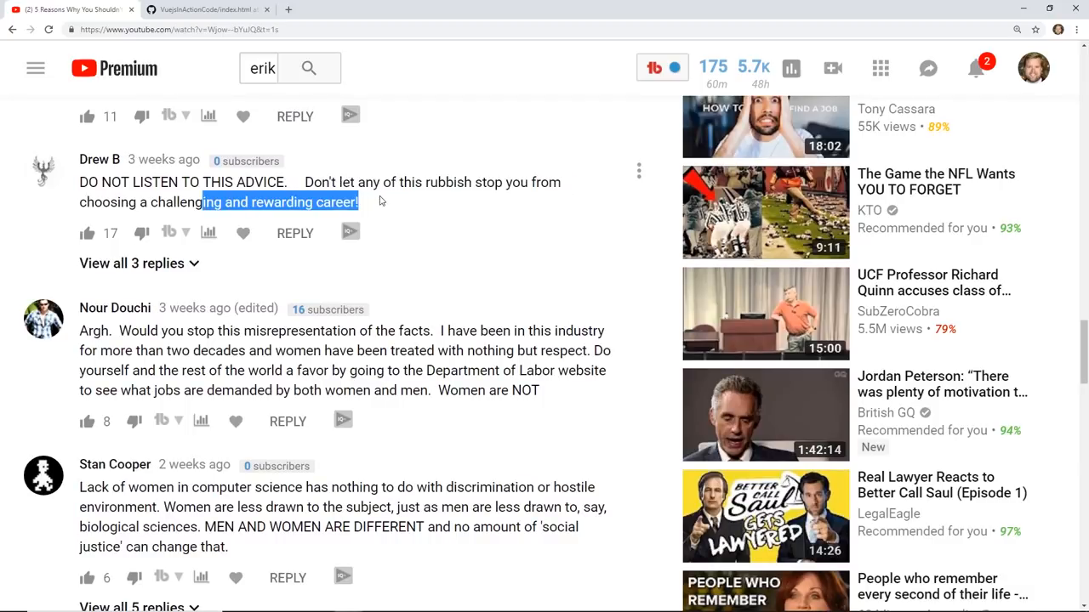
click(378, 201)
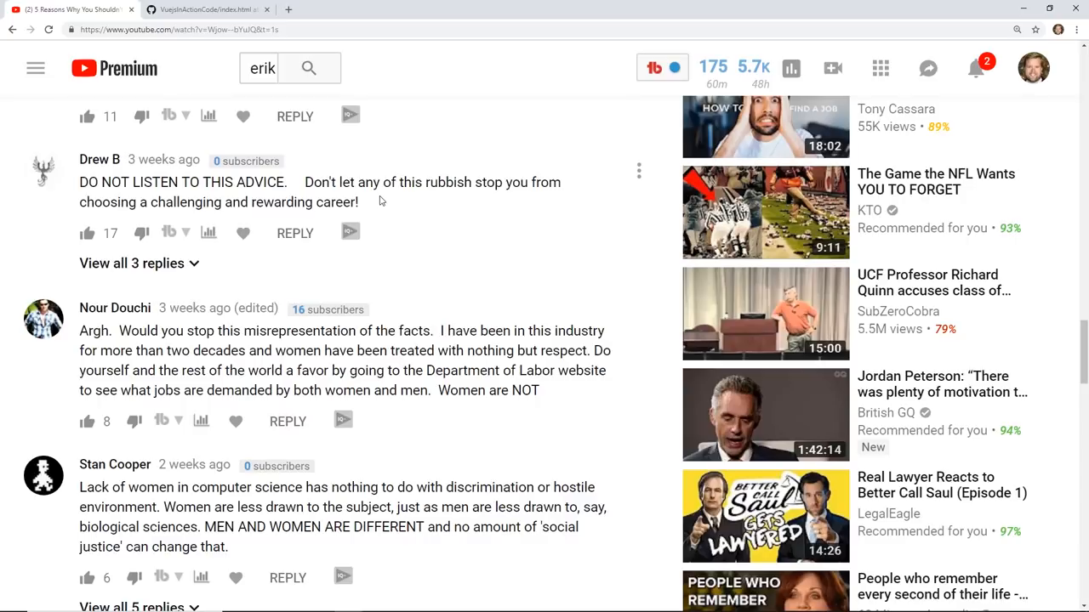
mouse_move(183, 270)
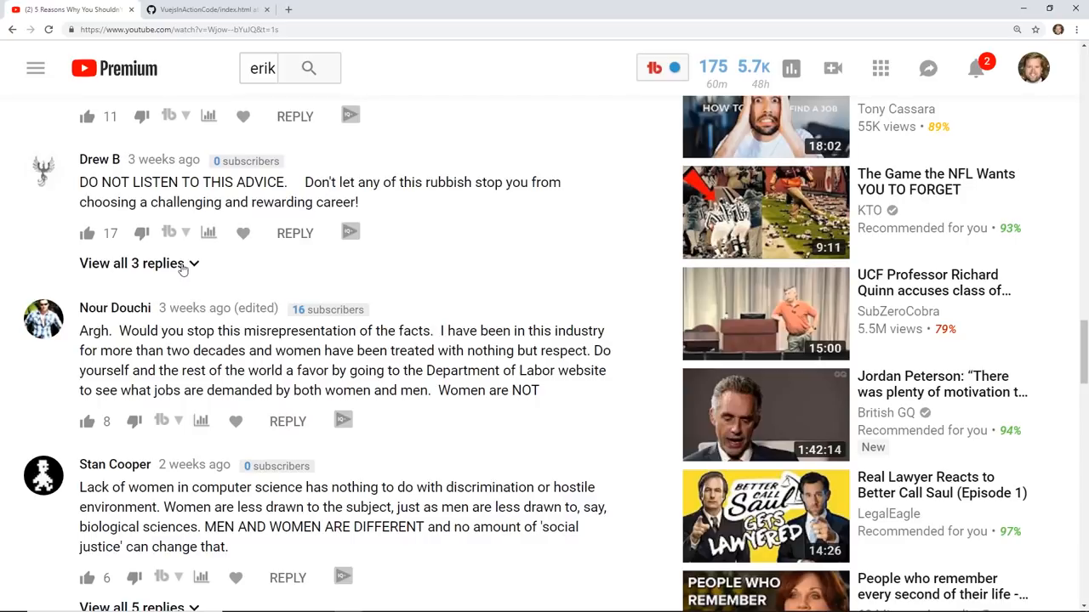
click(132, 263)
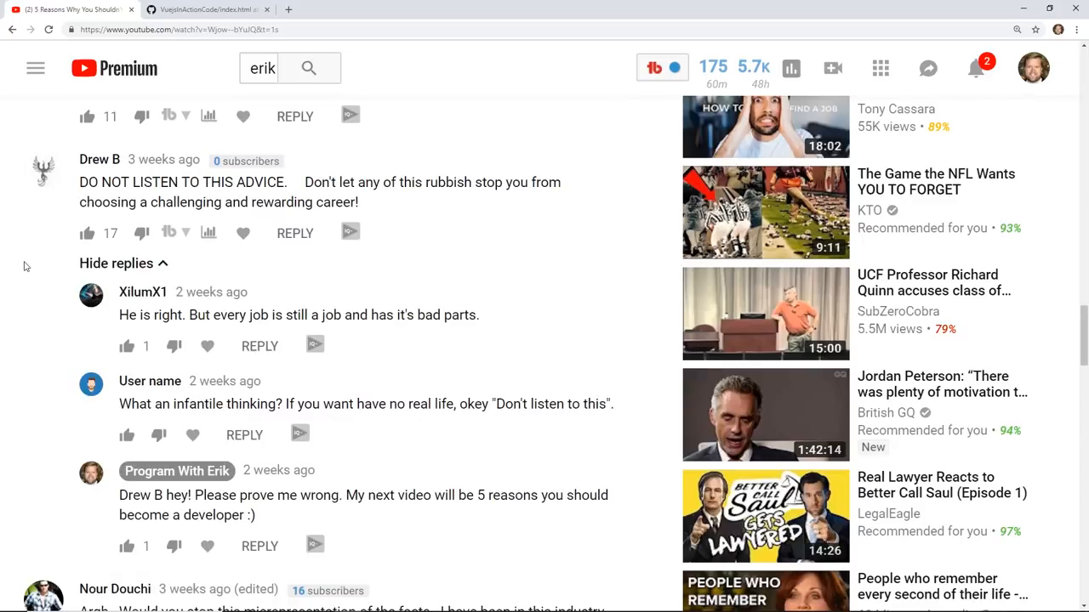
scroll(down, 3)
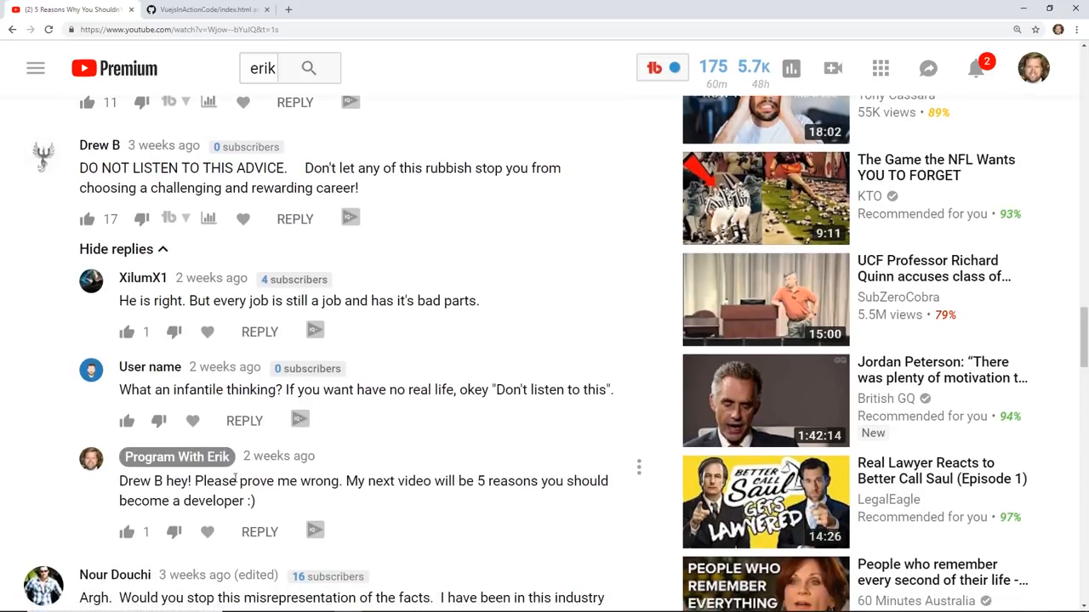
drag(194, 481, 529, 481)
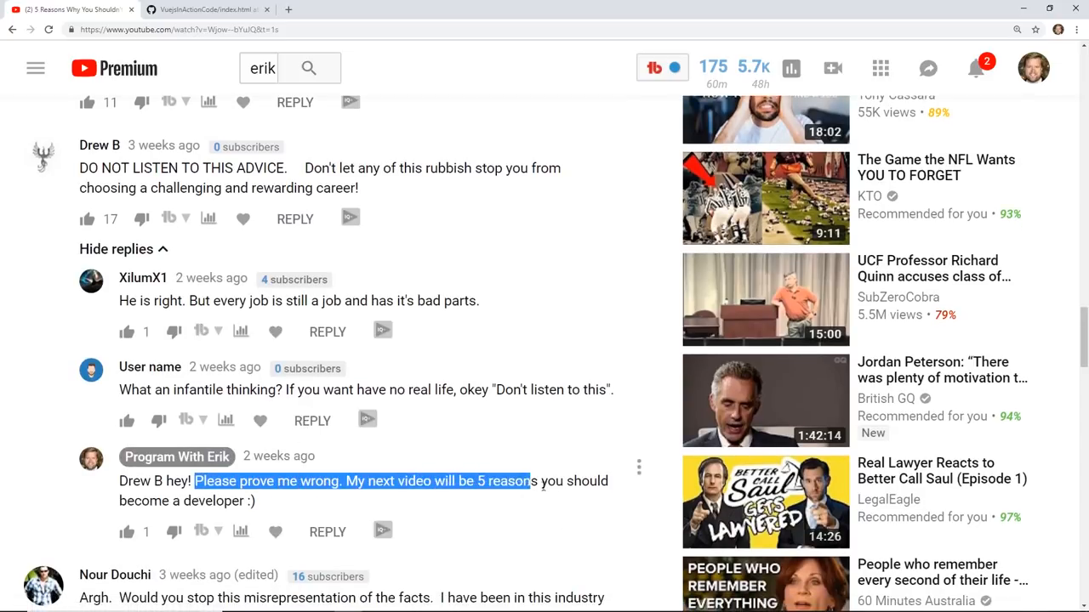
drag(528, 481, 255, 501)
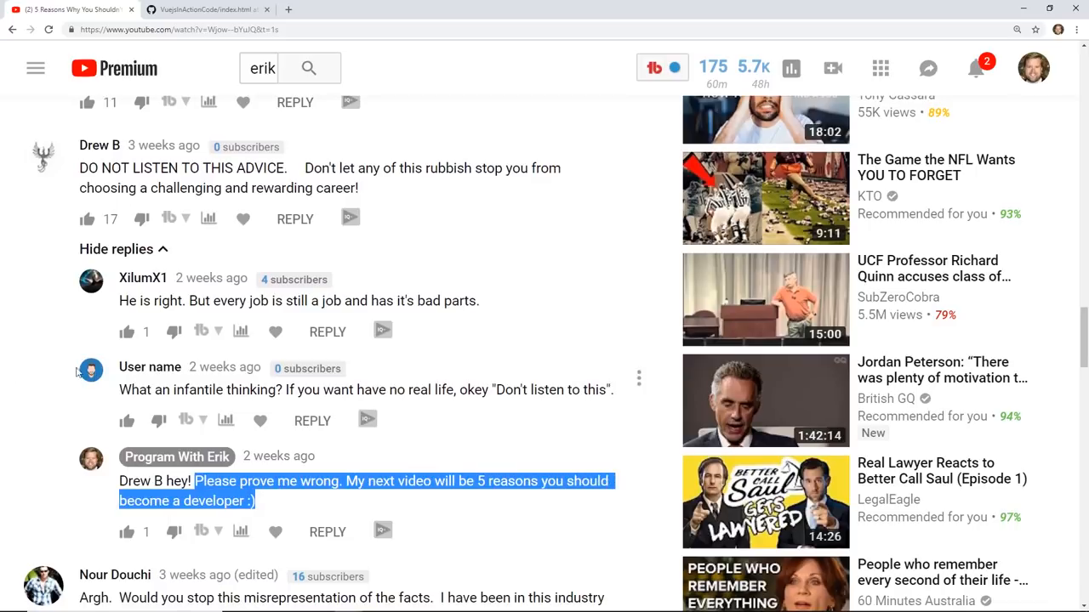
scroll(down, 3)
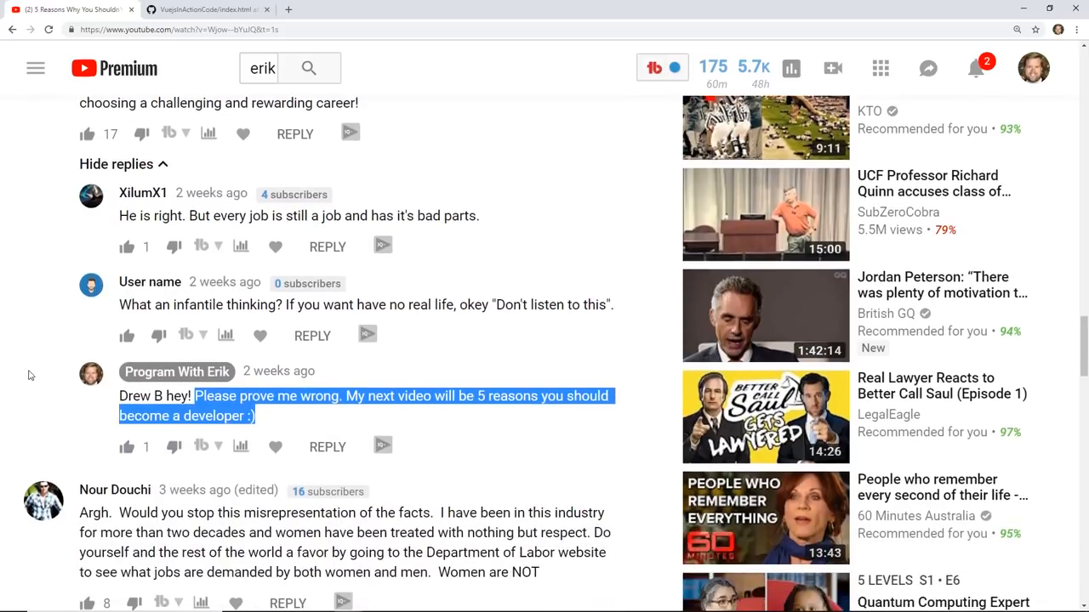
scroll(down, 3)
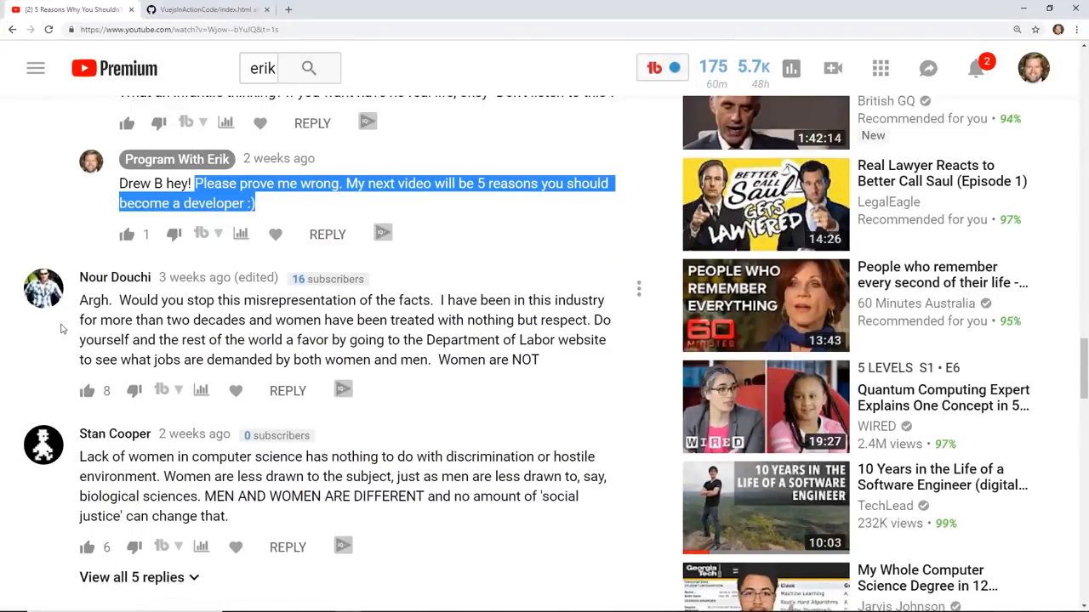
scroll(up, 3)
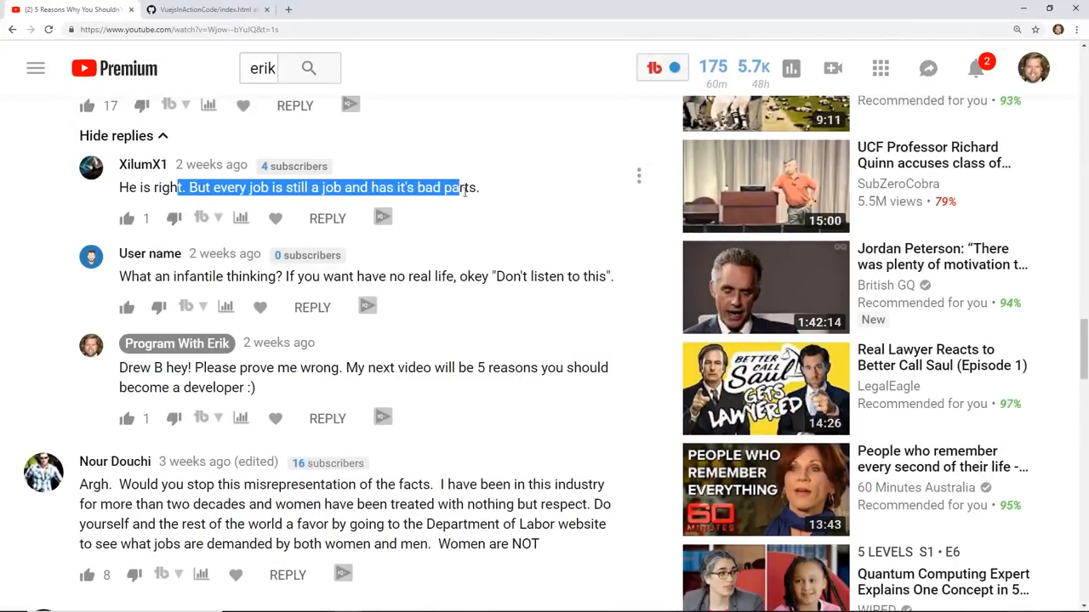
scroll(down, 3)
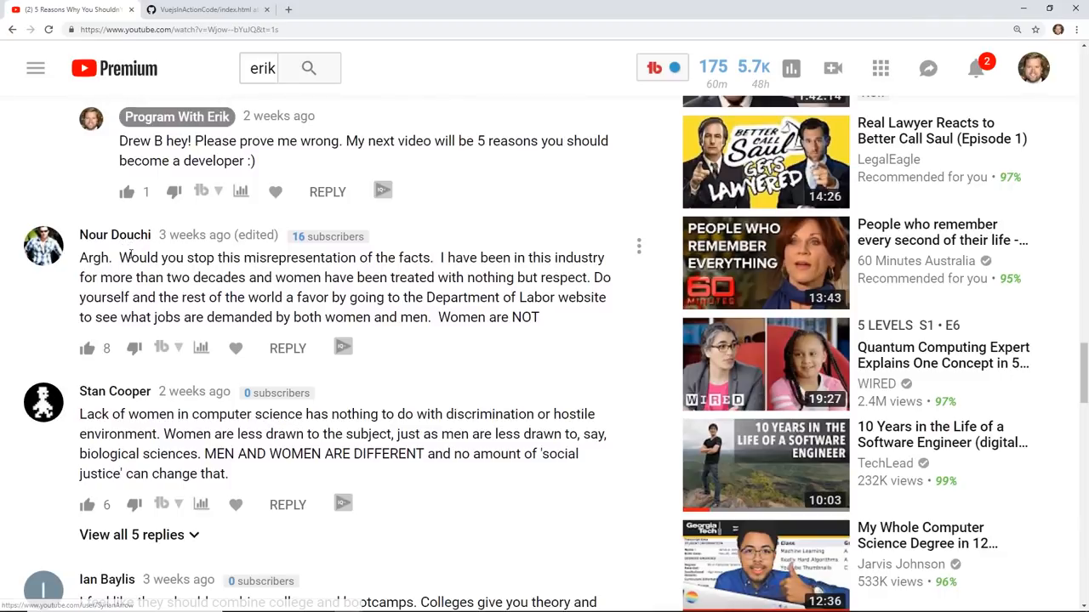
drag(127, 257, 431, 258)
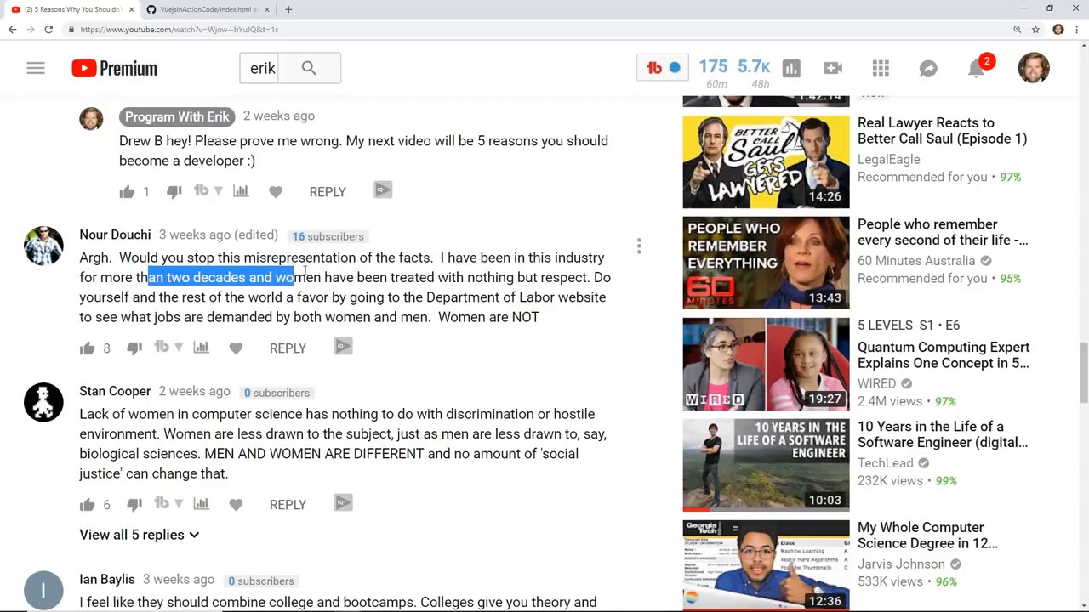
drag(302, 277, 579, 277)
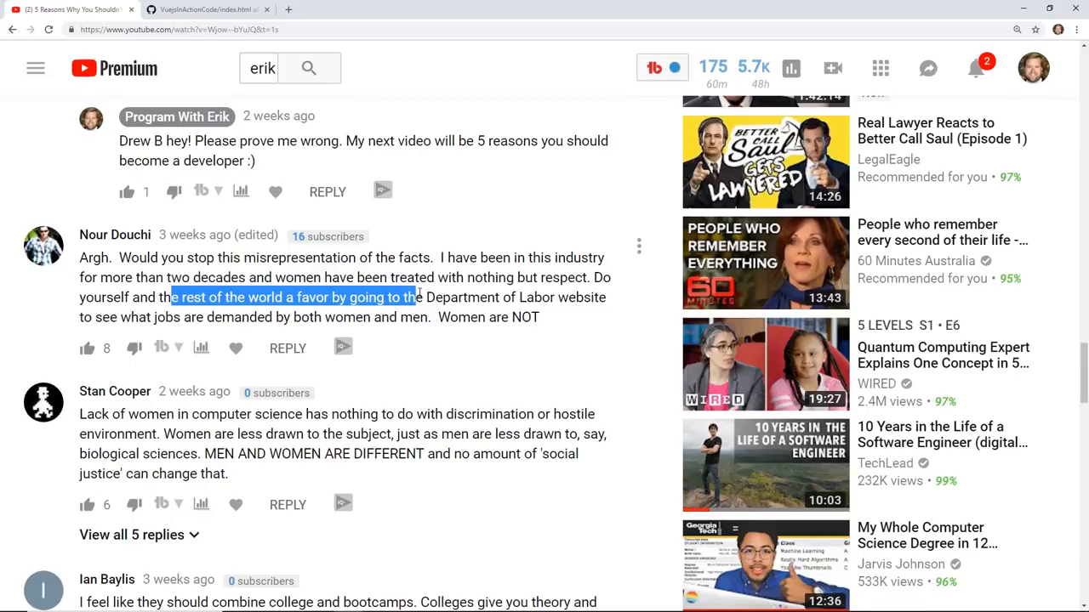
drag(417, 297, 609, 297)
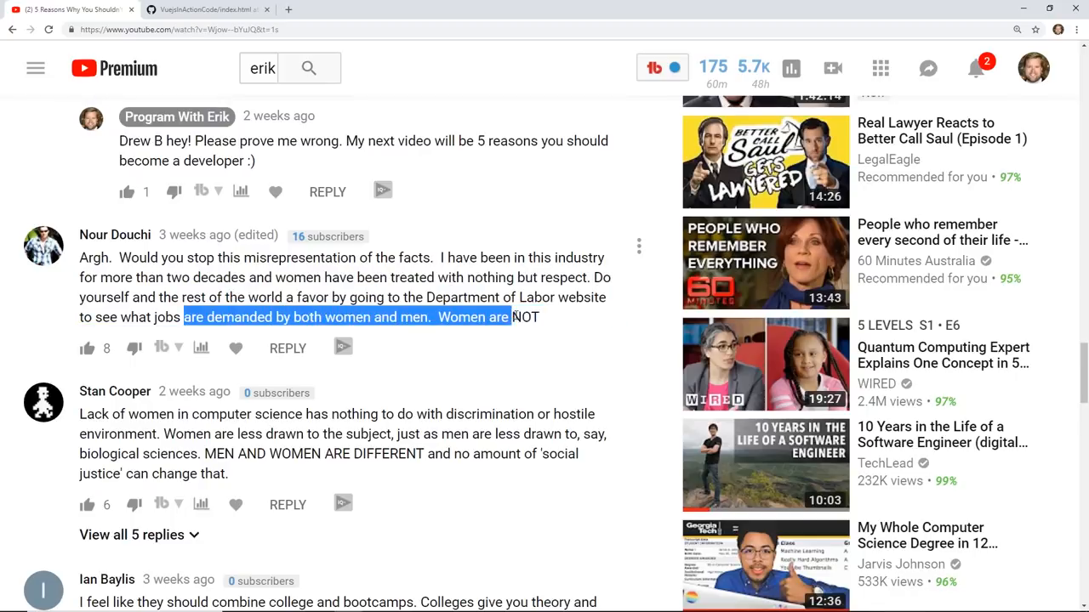
click(388, 297)
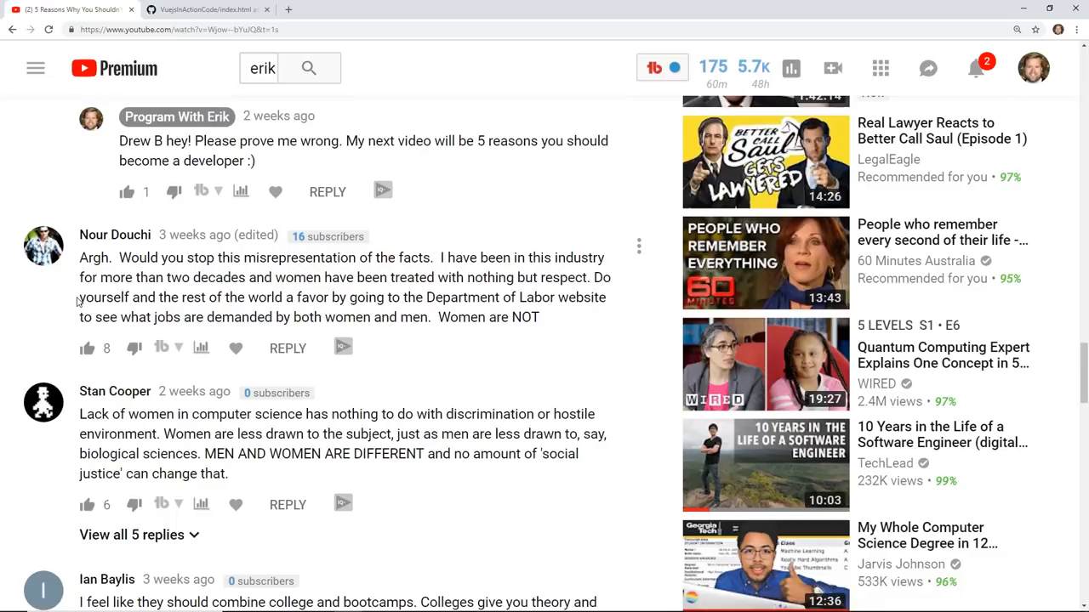
mouse_move(61, 314)
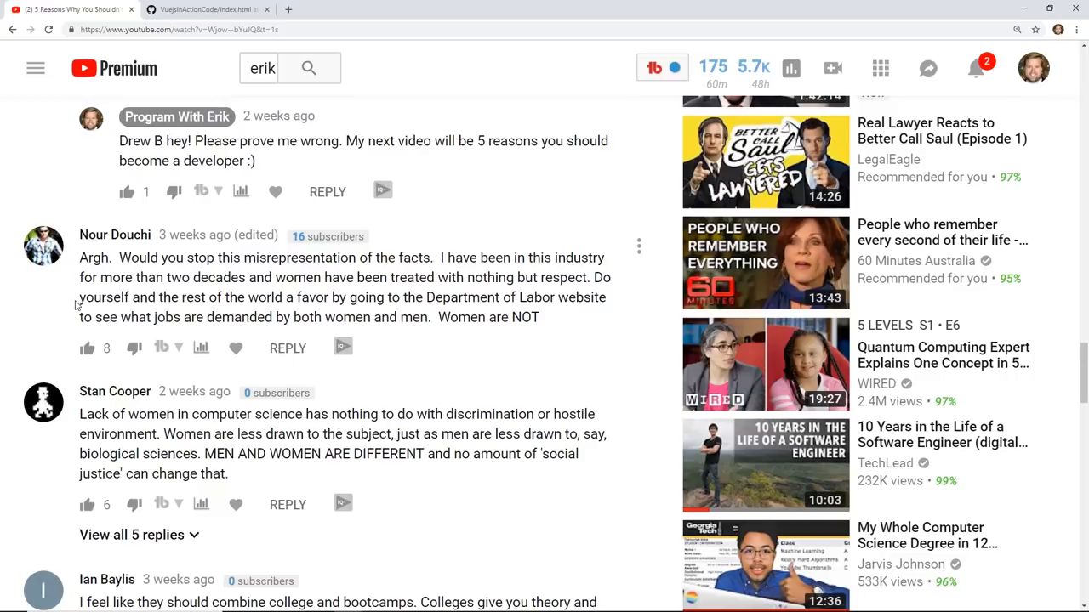
scroll(down, 3)
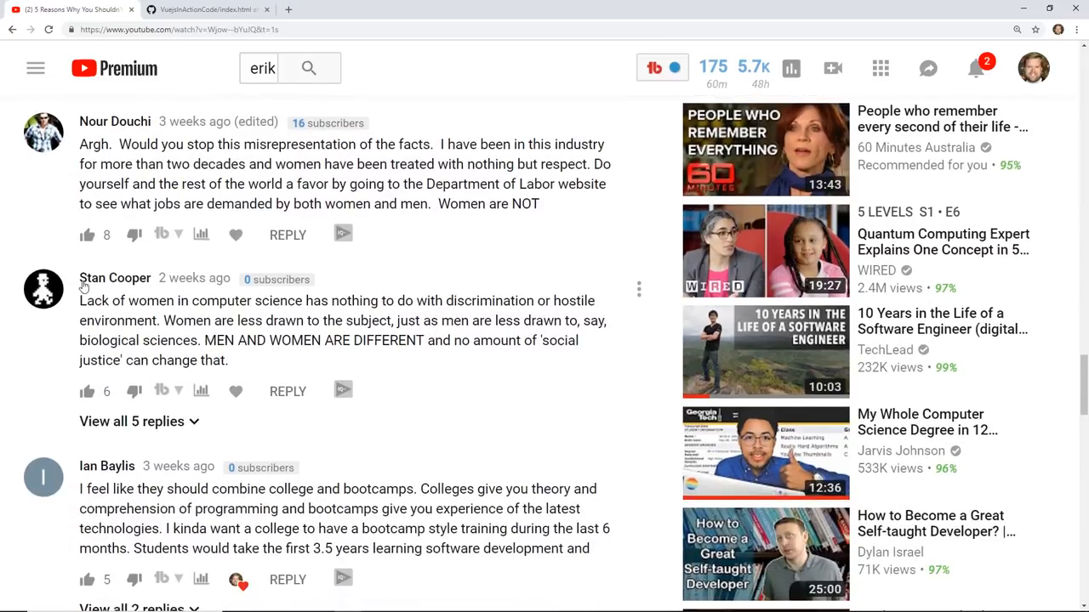
drag(480, 301, 197, 320)
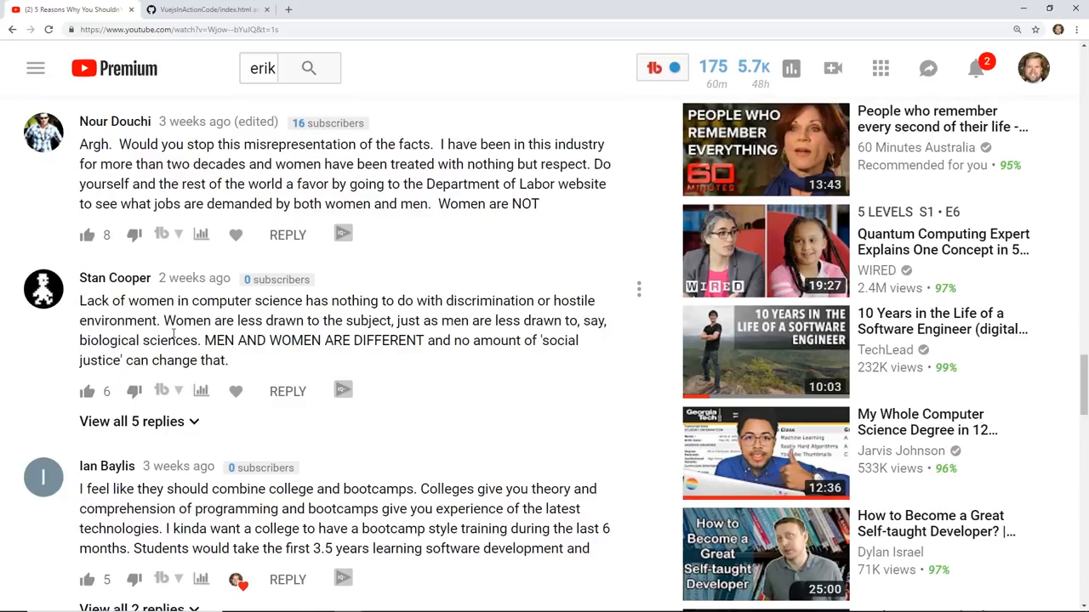
scroll(down, 3)
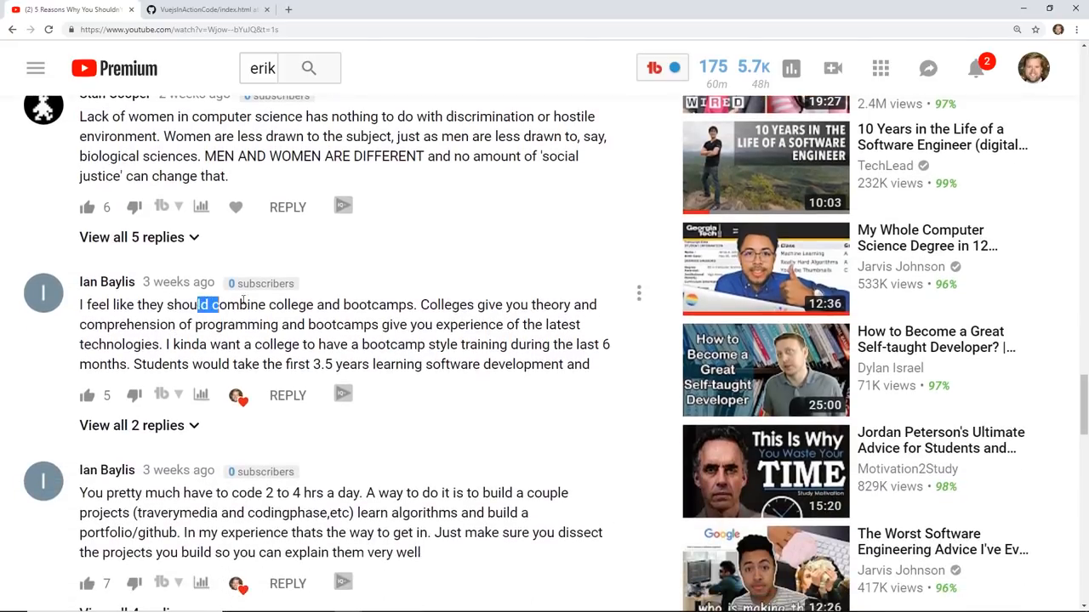
drag(200, 304, 598, 304)
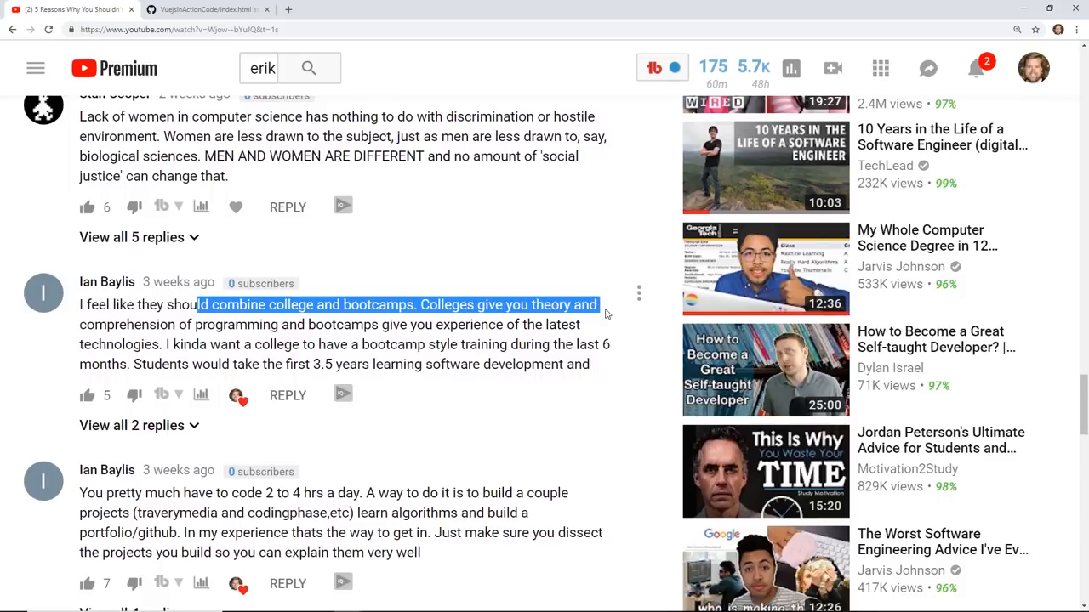
scroll(down, 3)
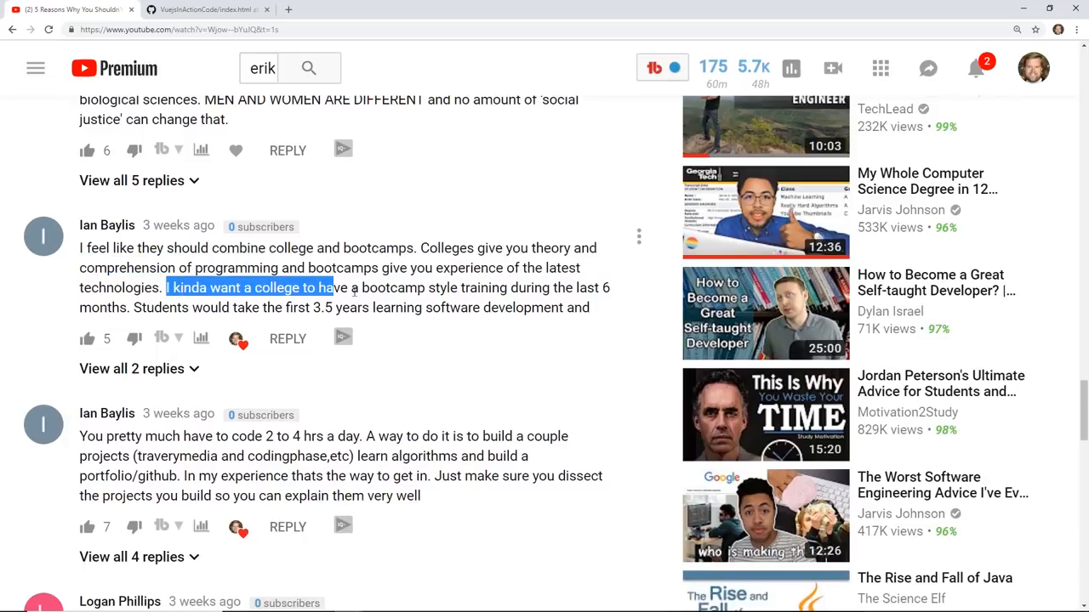
drag(336, 287, 611, 288)
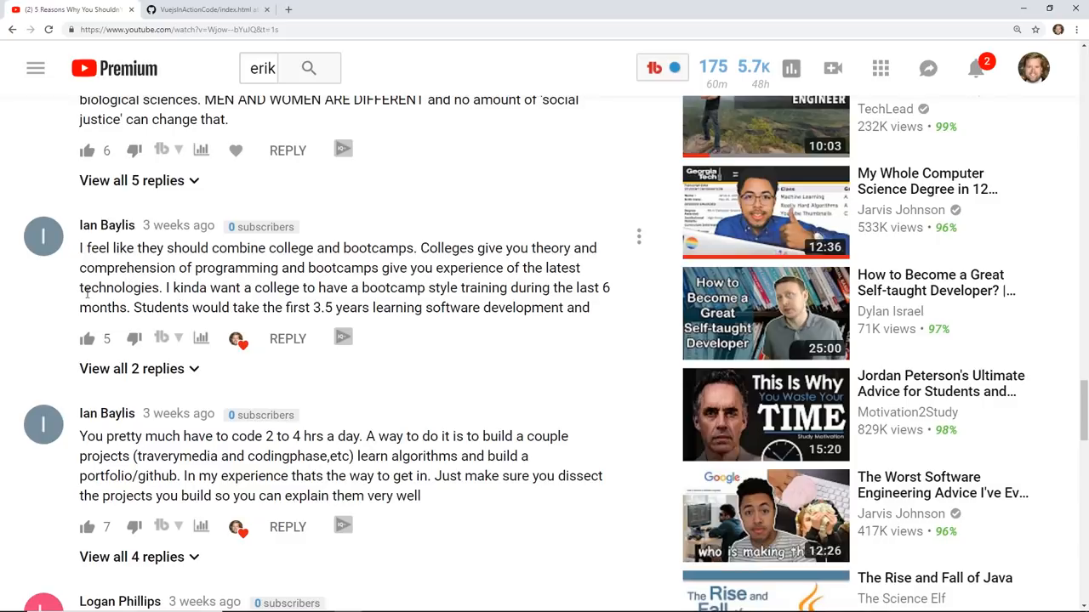
scroll(down, 3)
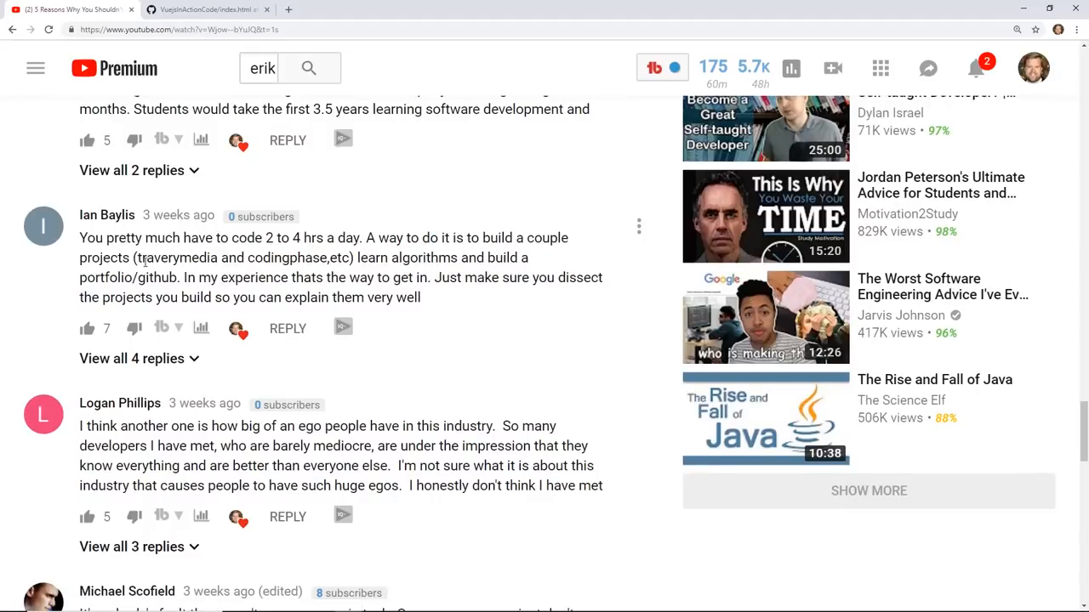
drag(155, 238, 323, 238)
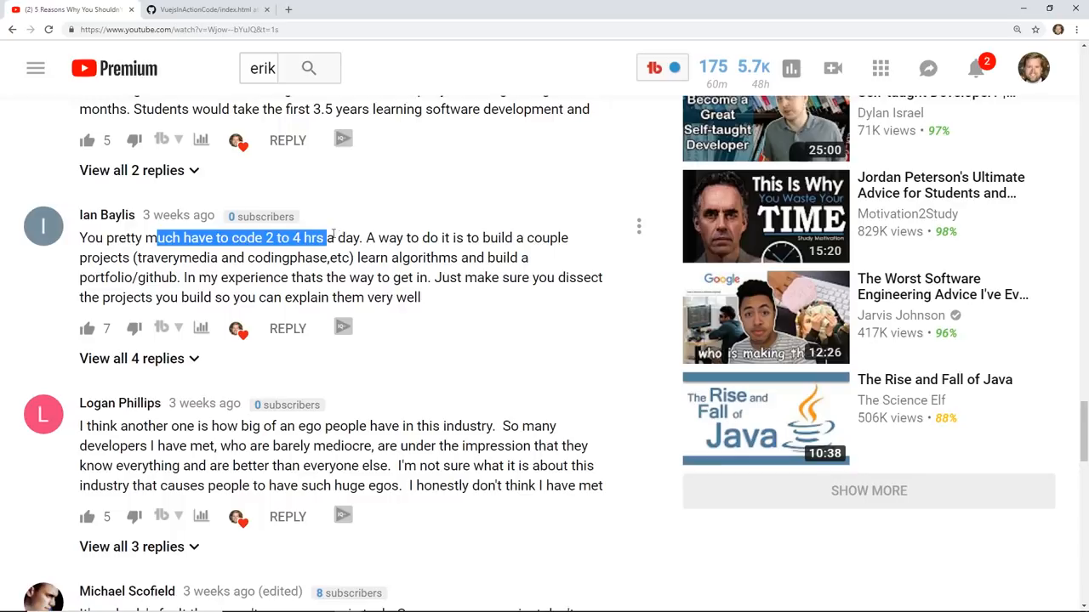
drag(323, 237, 570, 257)
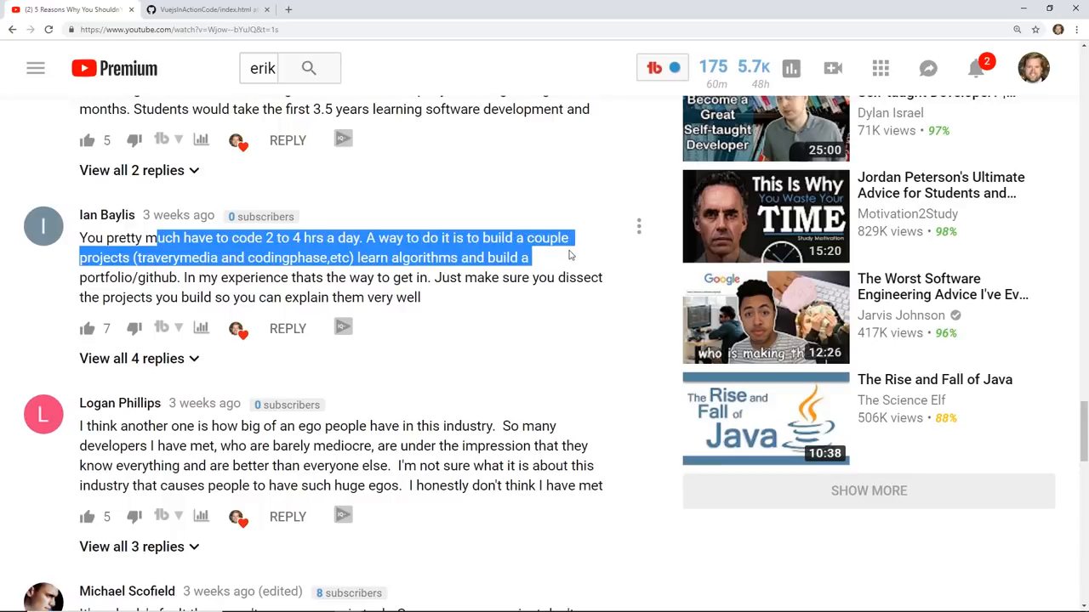
double_click(286, 258)
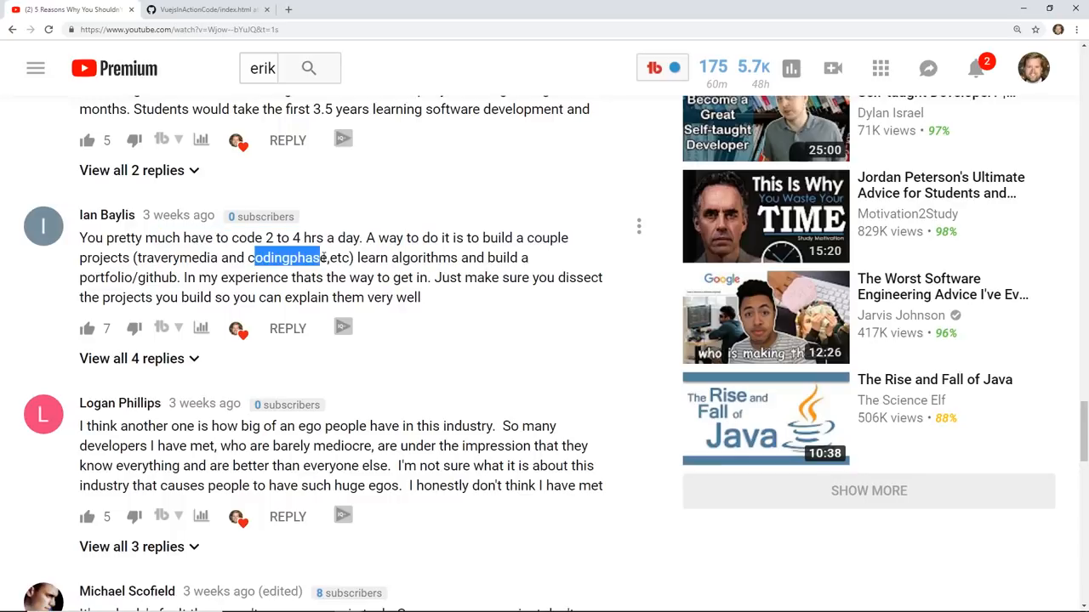
drag(320, 257, 530, 278)
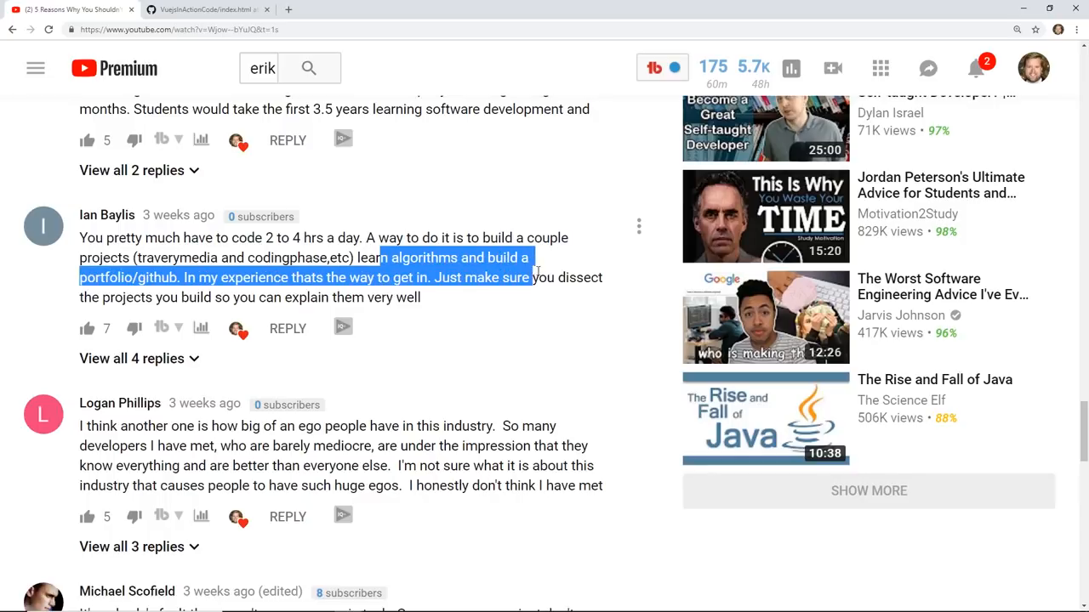
drag(529, 277, 602, 277)
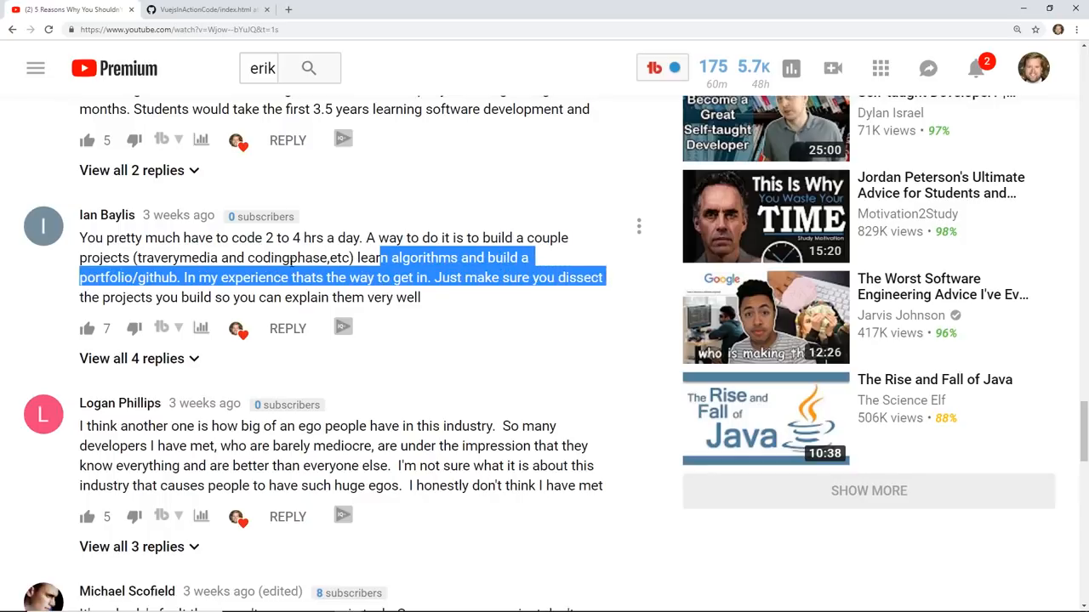
mouse_move(136, 292)
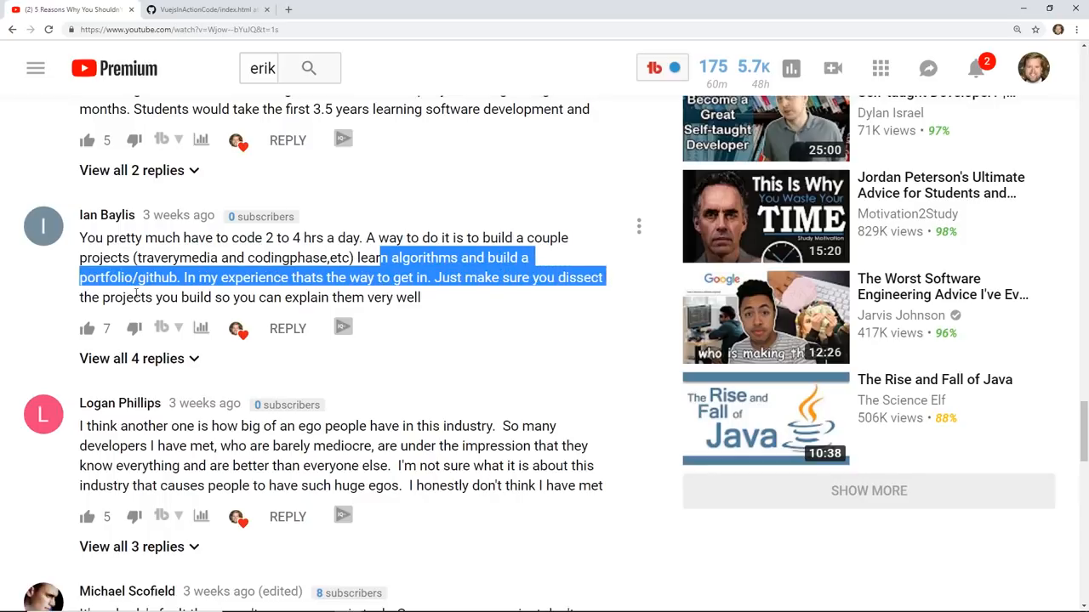
drag(381, 256, 419, 297)
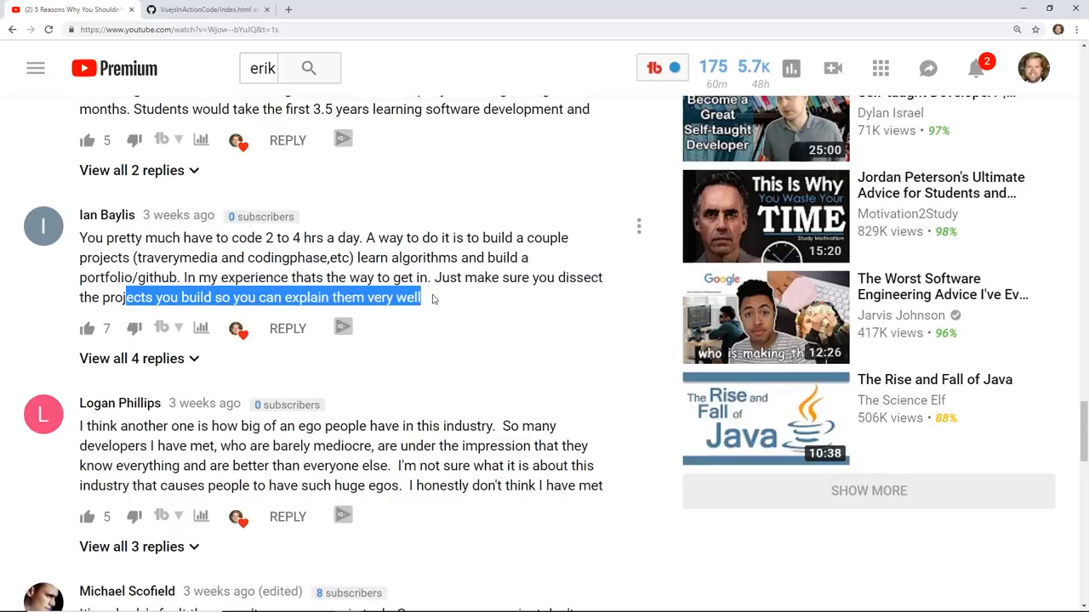
drag(433, 297, 379, 277)
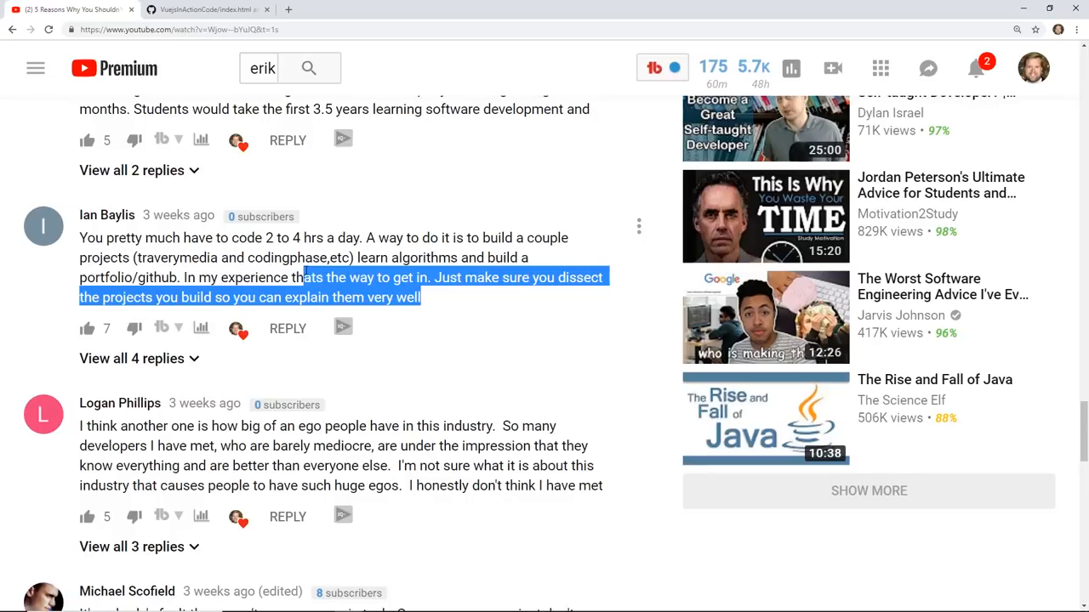
click(327, 259)
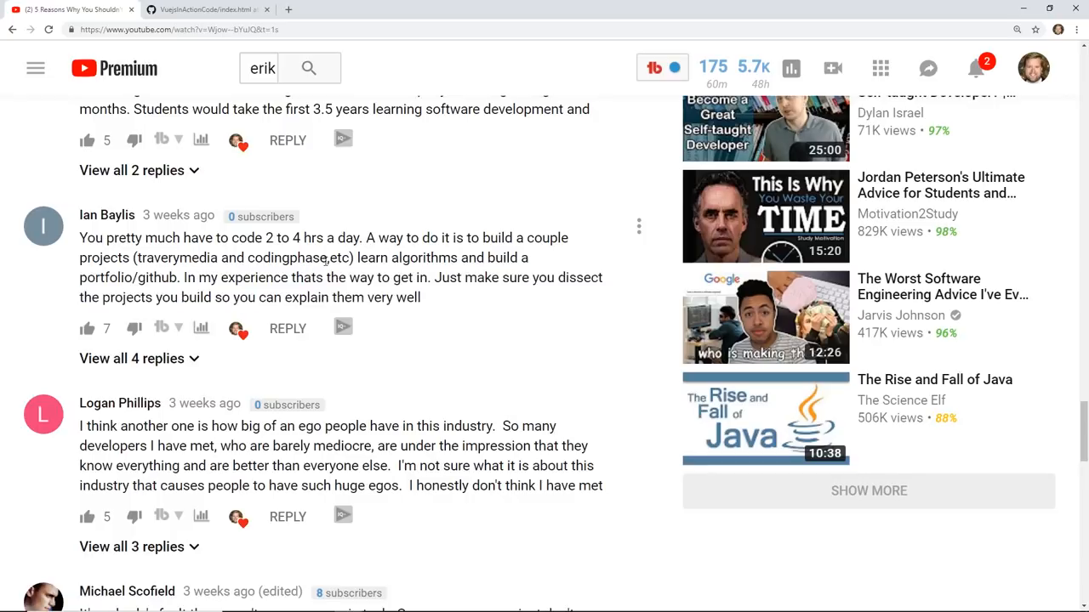
double_click(175, 258)
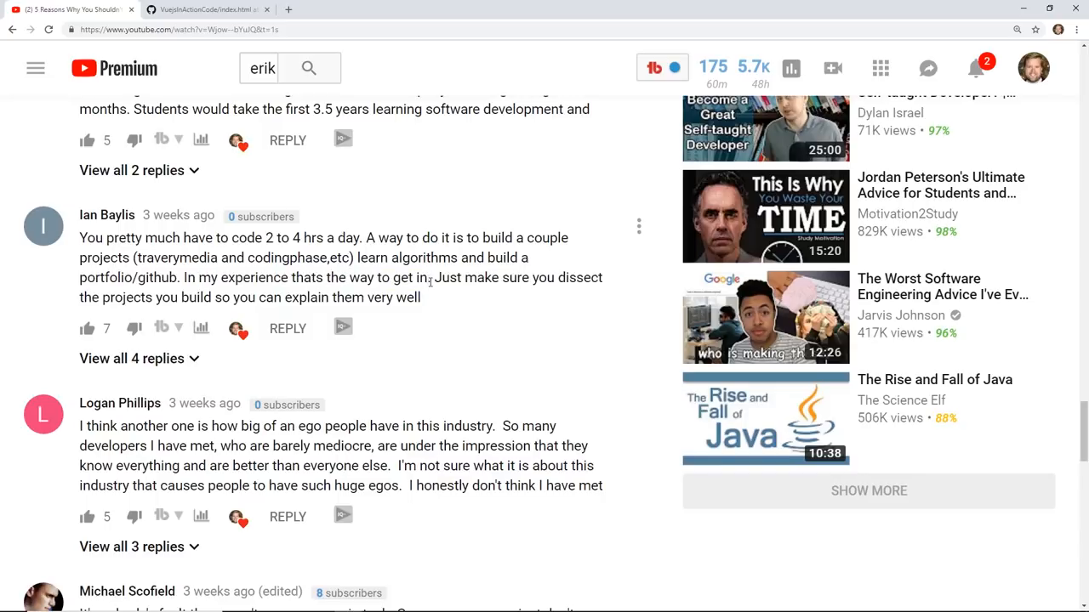
double_click(424, 277)
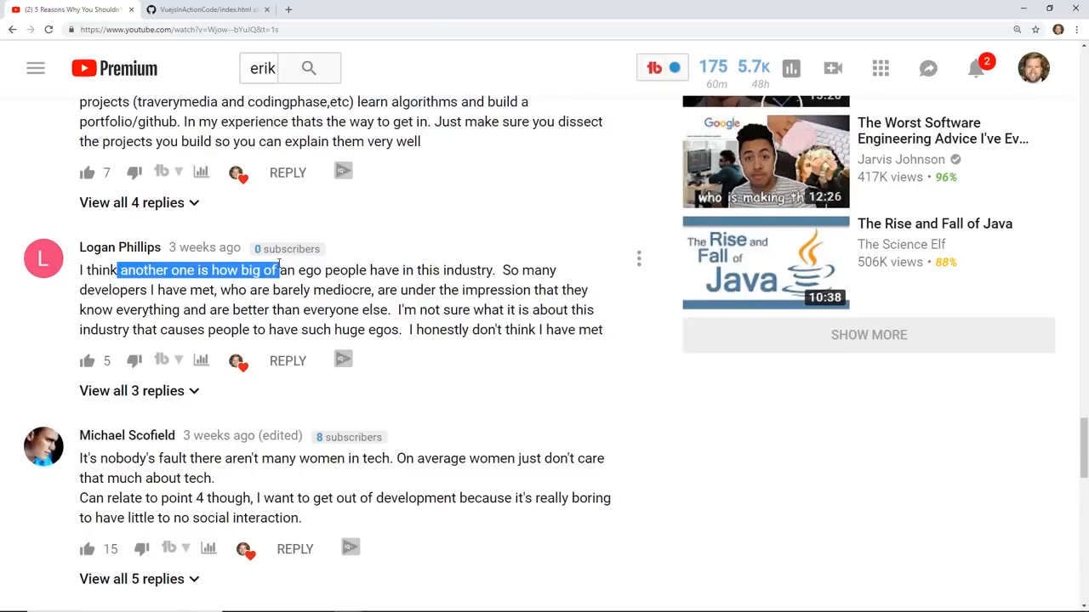
drag(280, 270, 486, 270)
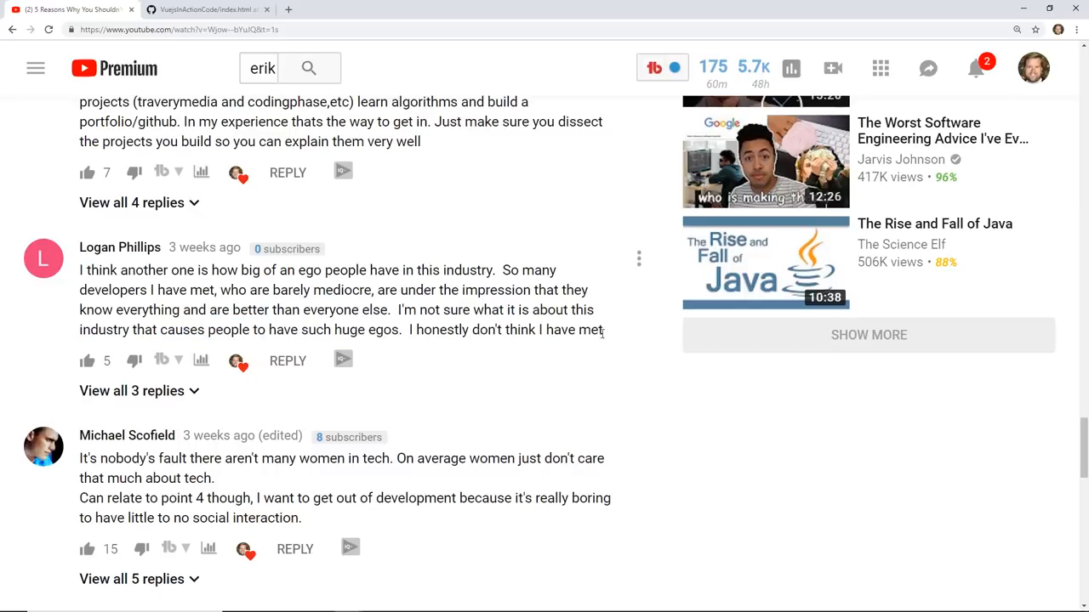
double_click(591, 330)
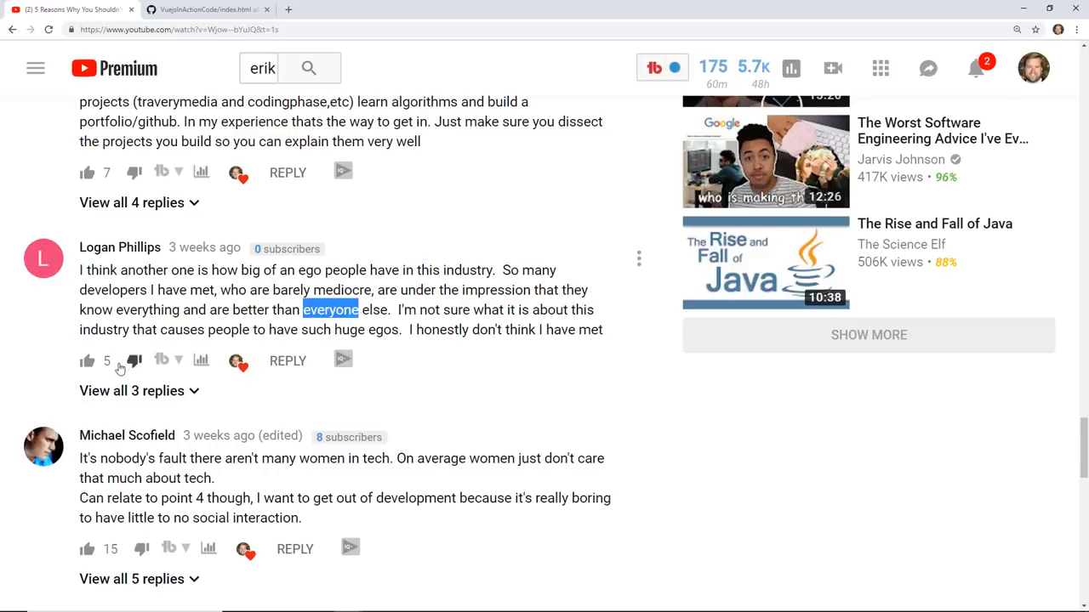
click(132, 390)
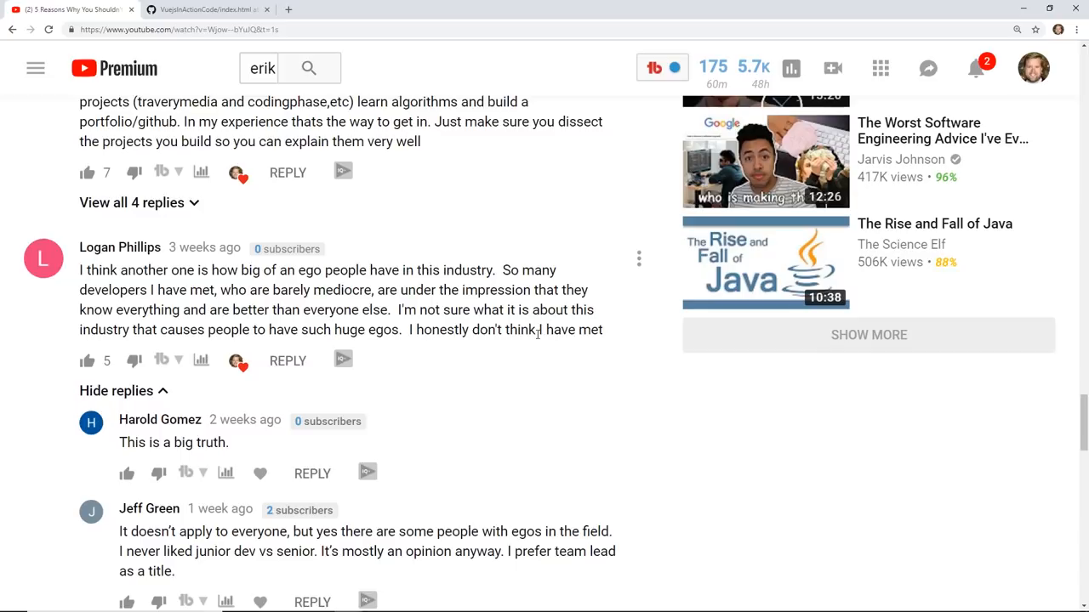
Scroll back up to the video title, creator details, description and 132-comment count
scroll(down, 3)
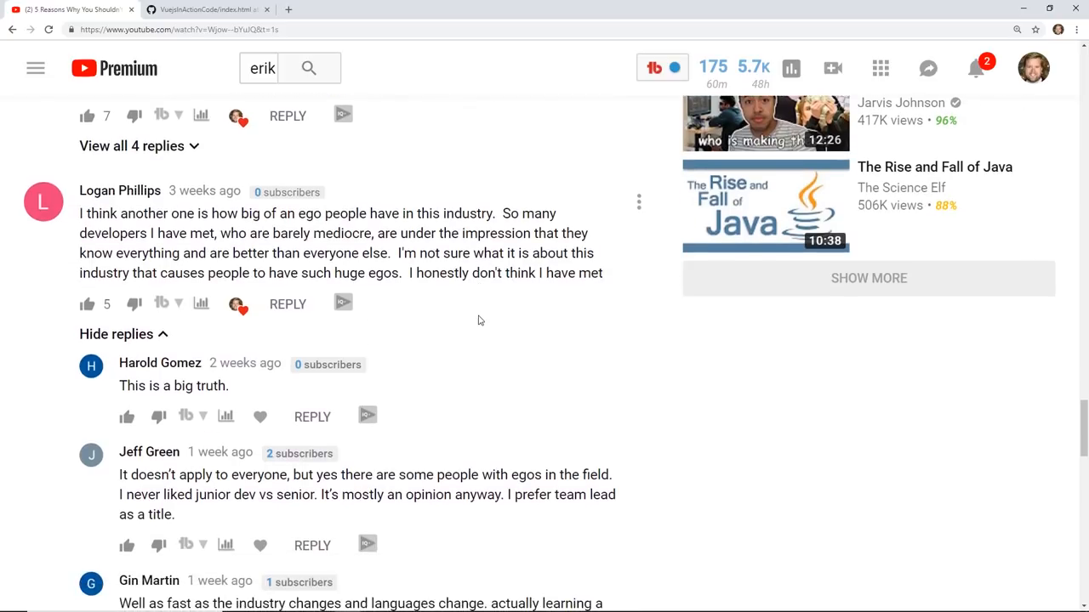
scroll(down, 3)
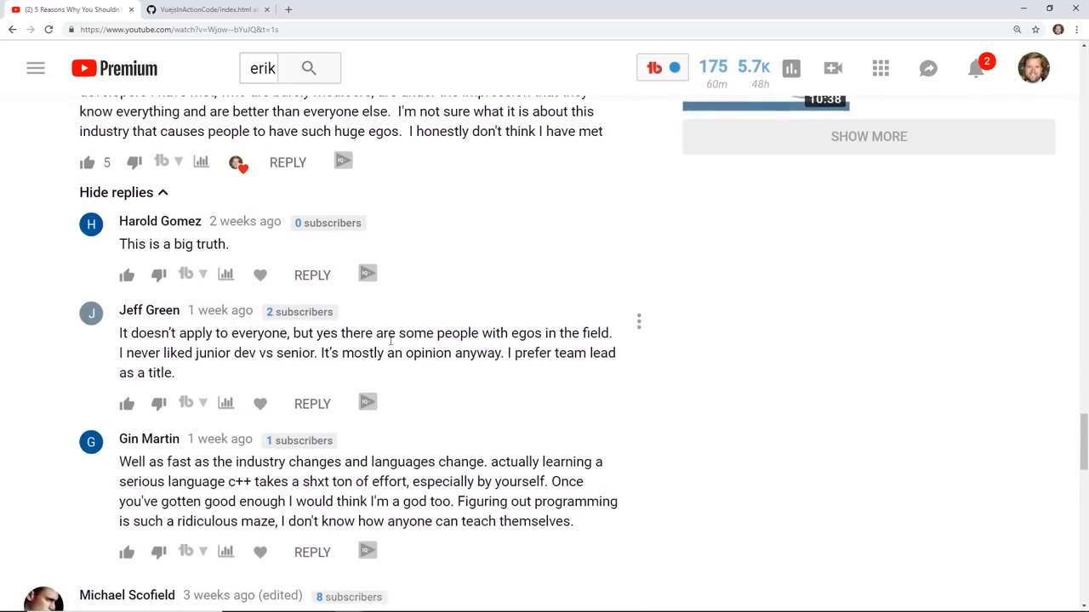
scroll(up, 3)
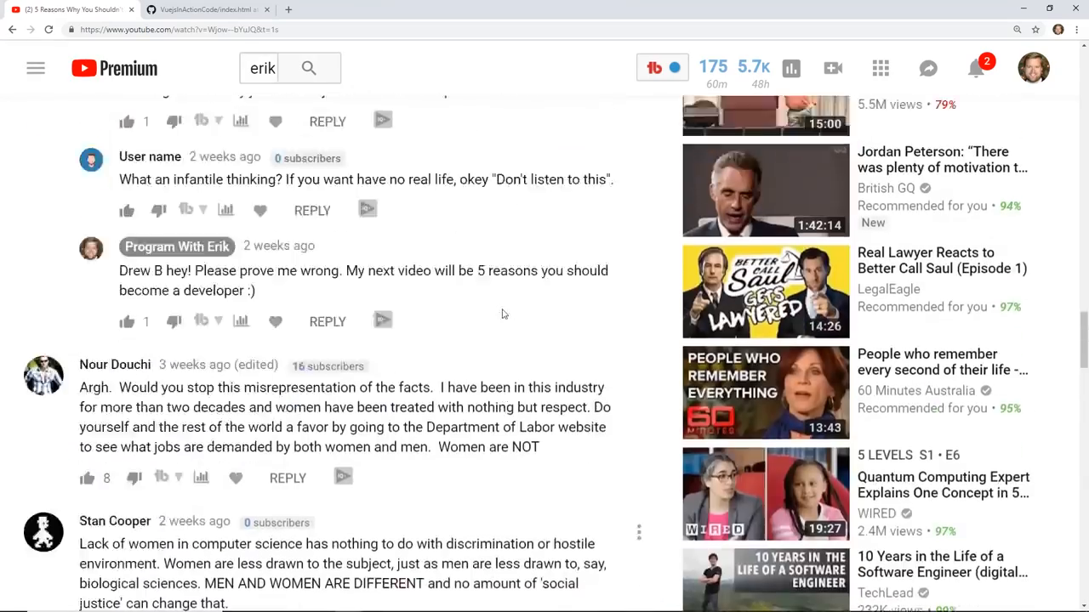
scroll(up, 3)
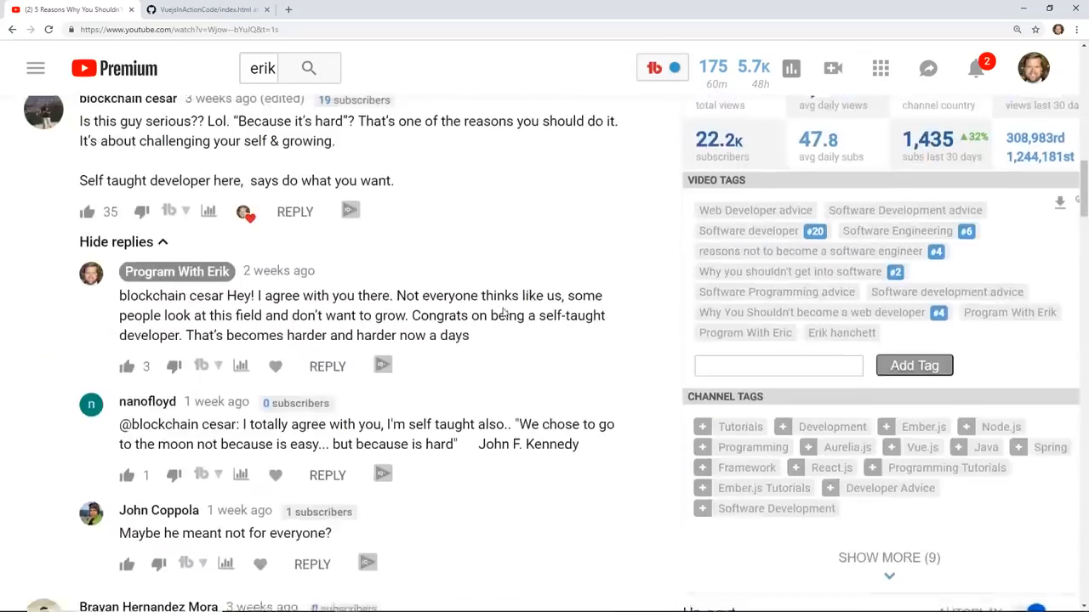
scroll(up, 3)
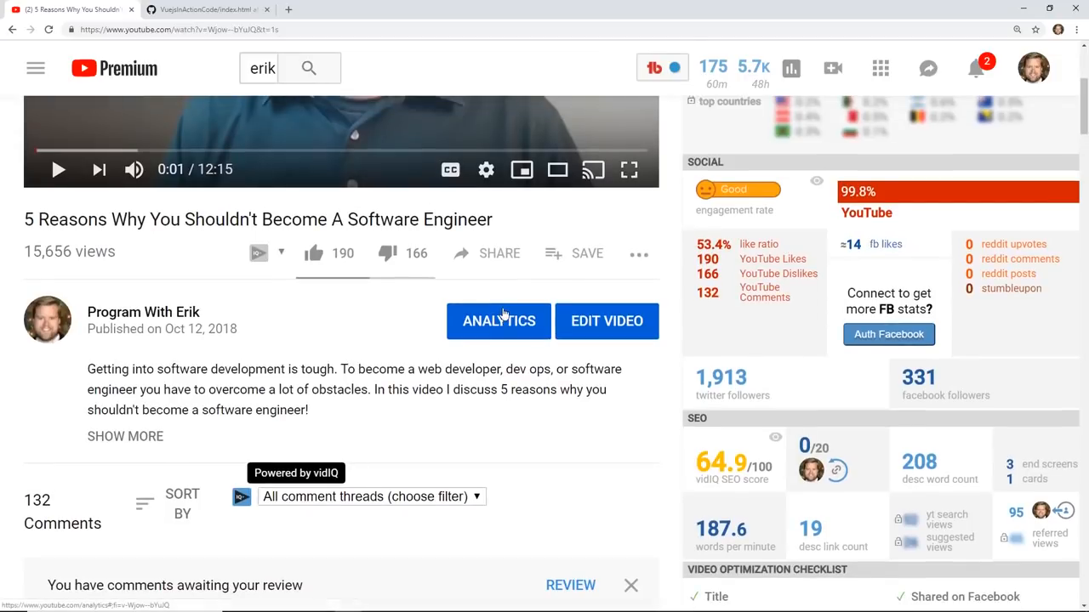
scroll(down, 3)
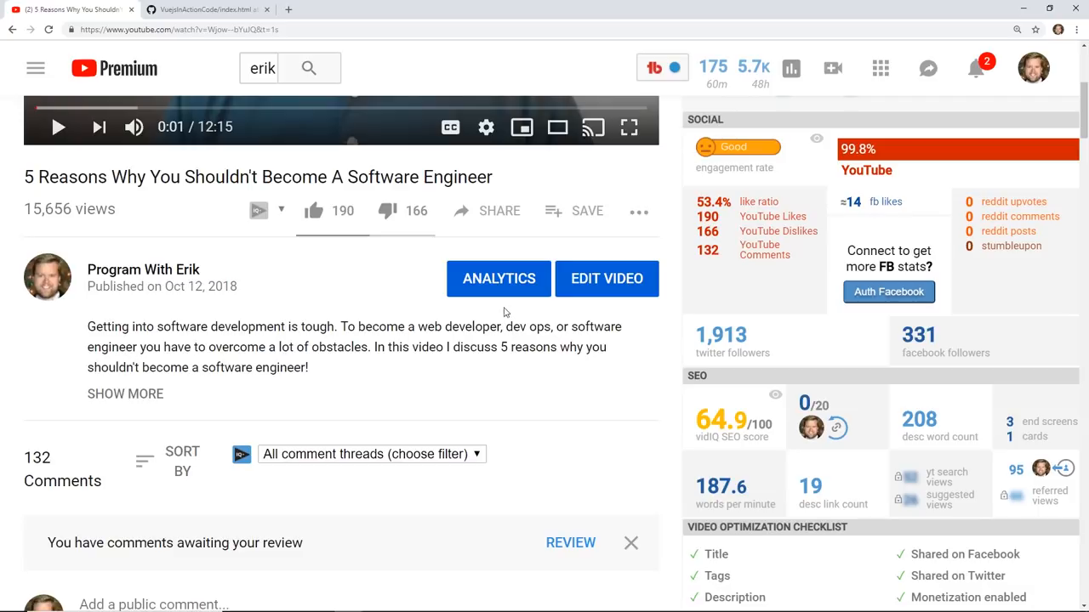
mouse_move(325, 312)
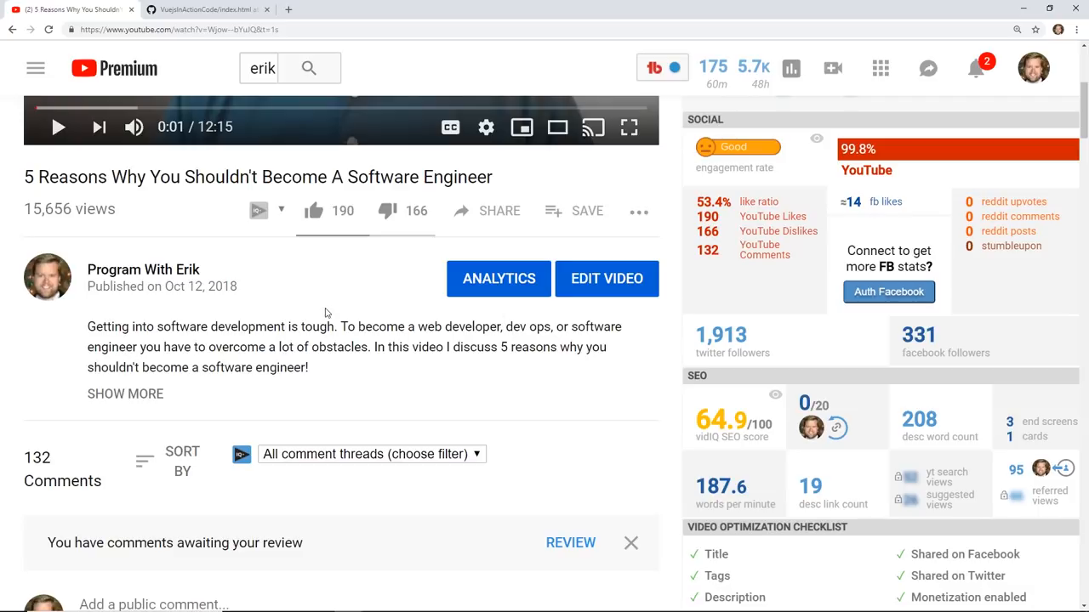
click(125, 393)
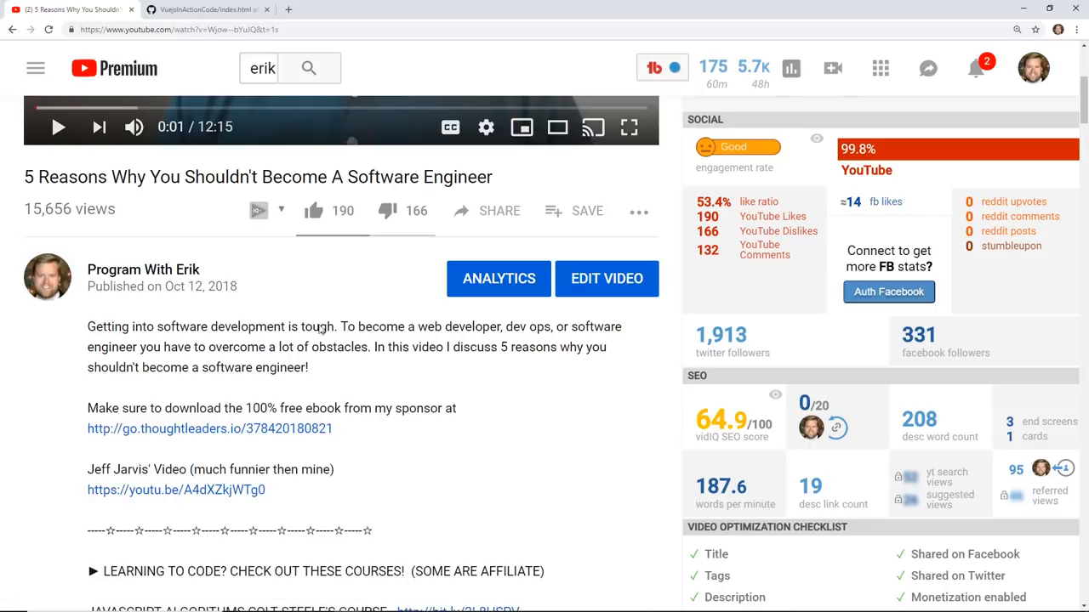
scroll(down, 3)
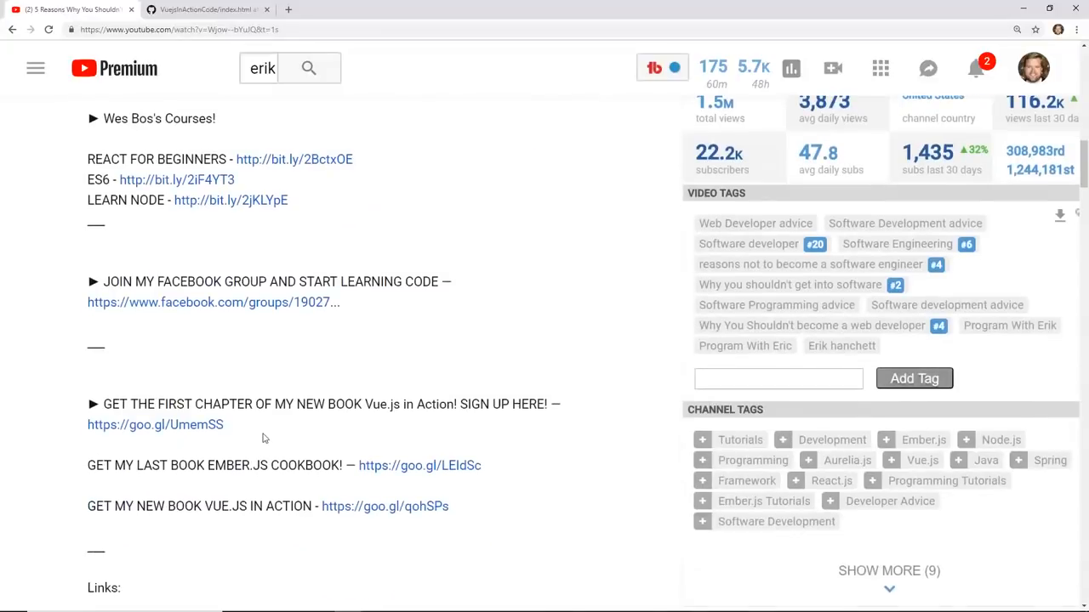
scroll(down, 3)
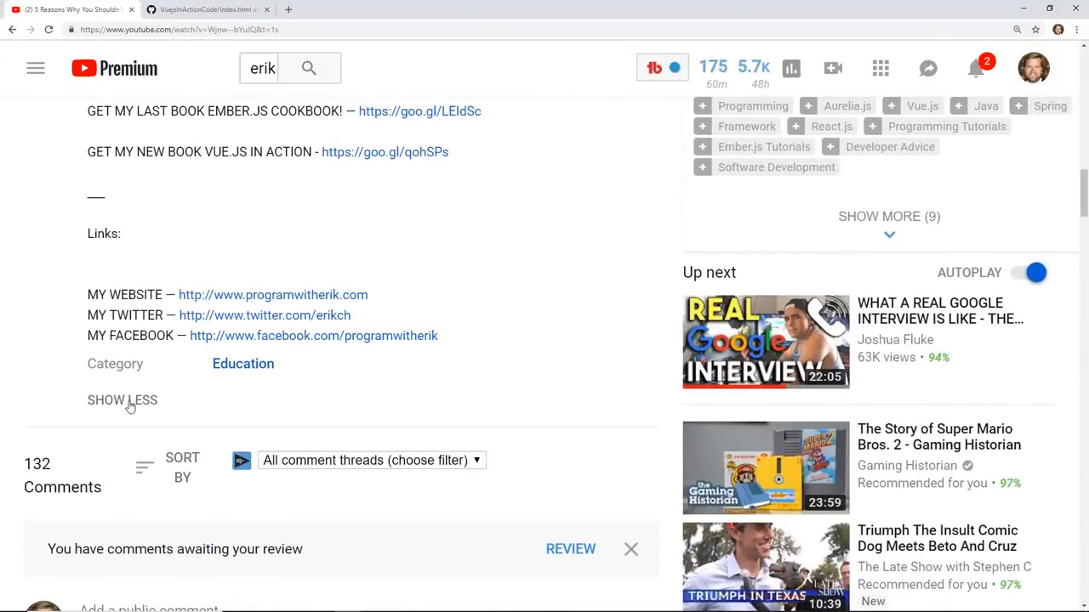
scroll(up, 3)
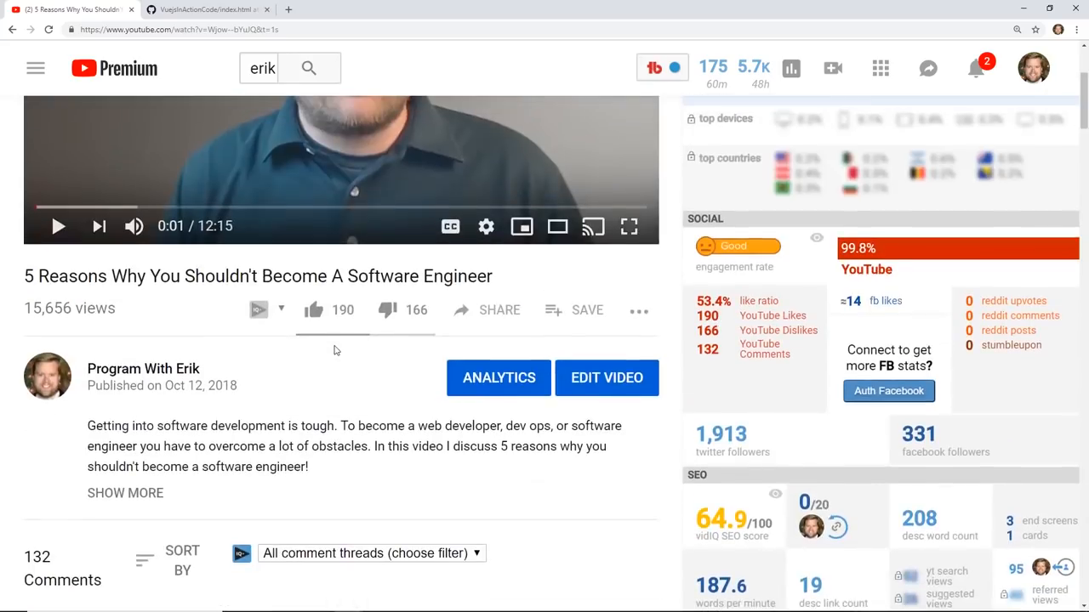
mouse_move(349, 309)
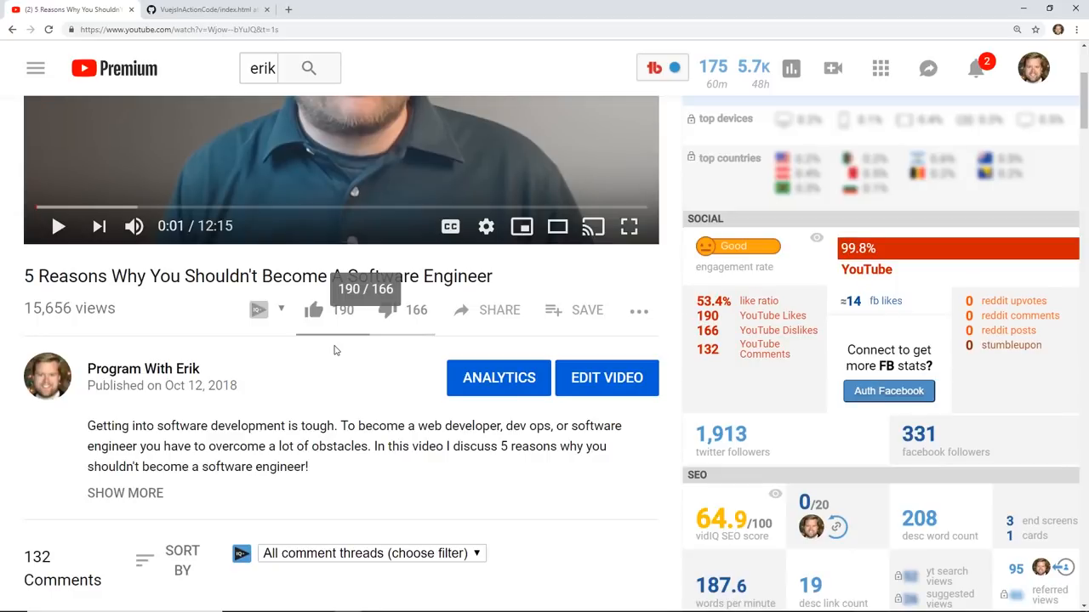
mouse_move(344, 353)
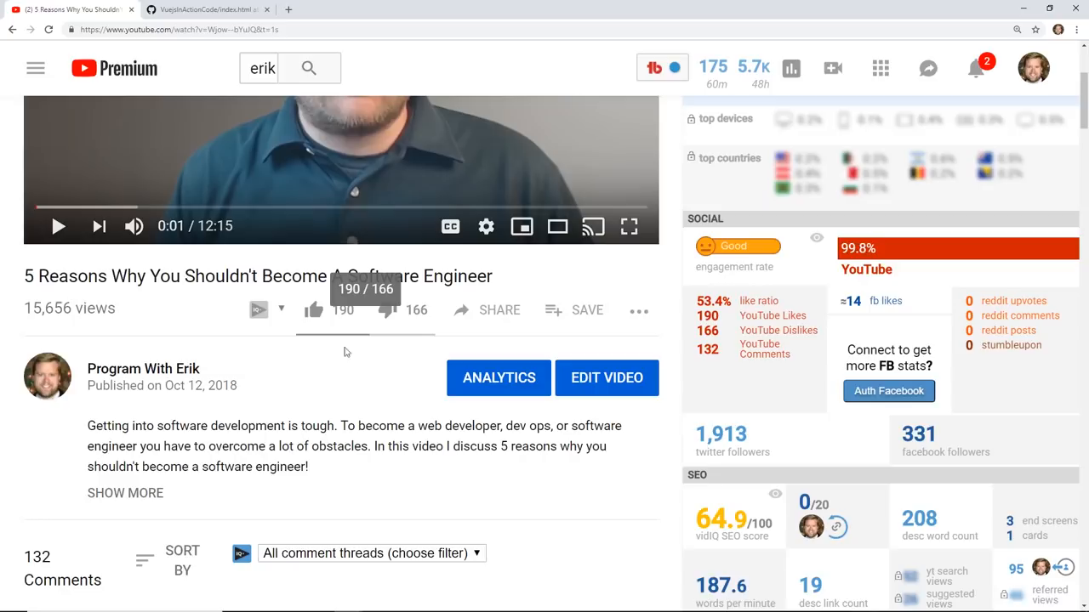